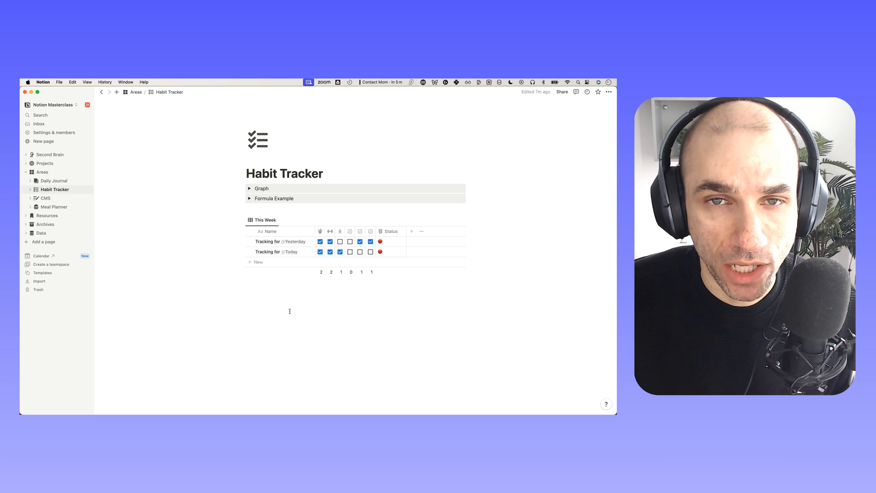
pyautogui.moveTo(250, 198)
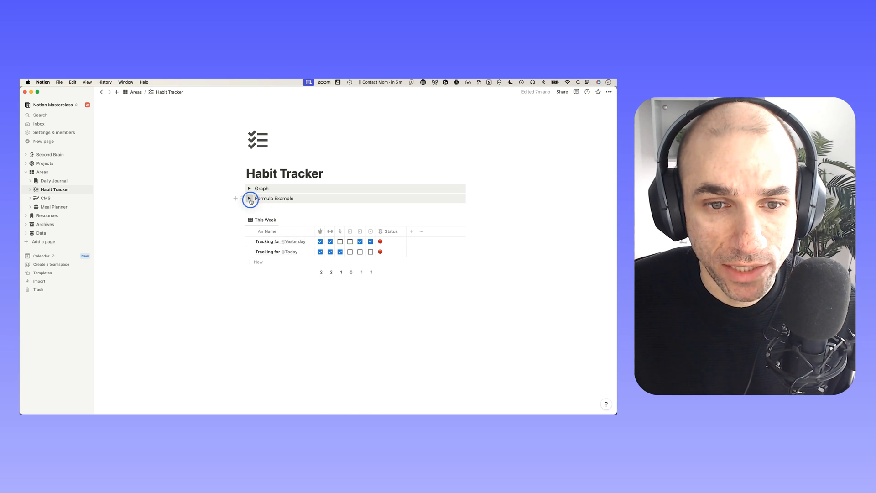
# - Expand the Formula Example toggle to reveal the progress-bar designs screenshot
pyautogui.click(249, 198)
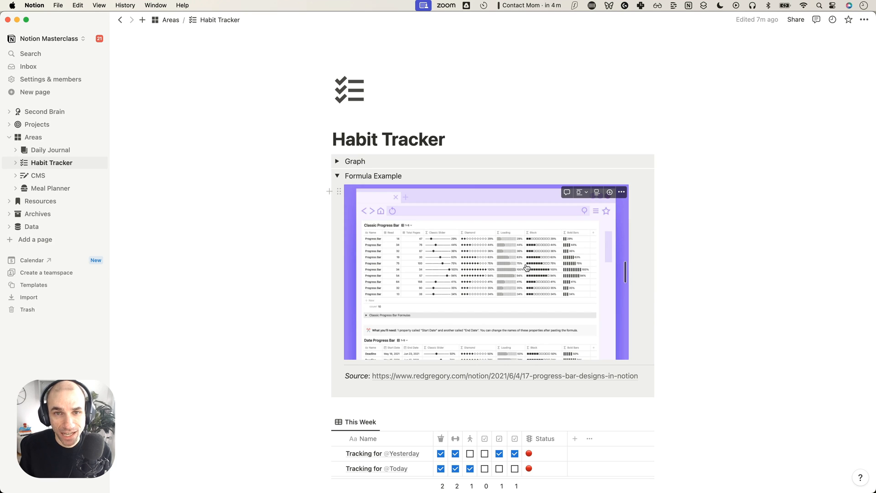
pyautogui.moveTo(430, 213)
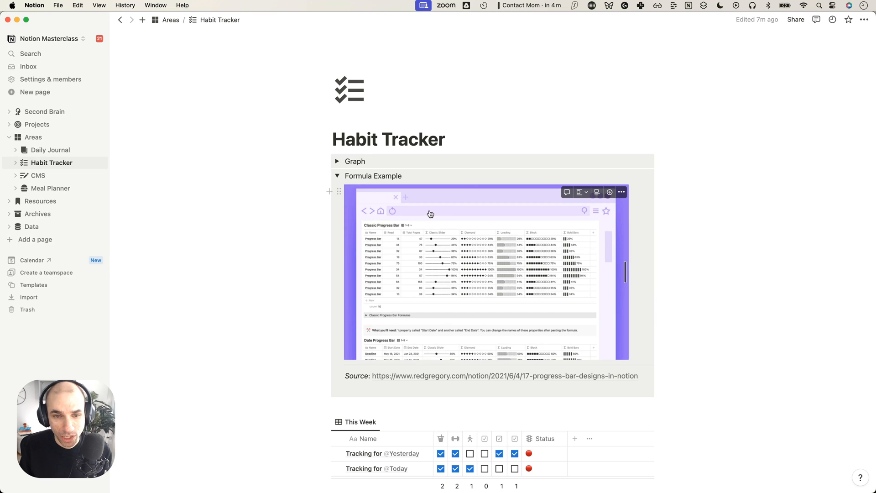
# - Collapse the Formula Example toggle so the This Week table sits below it
pyautogui.click(338, 176)
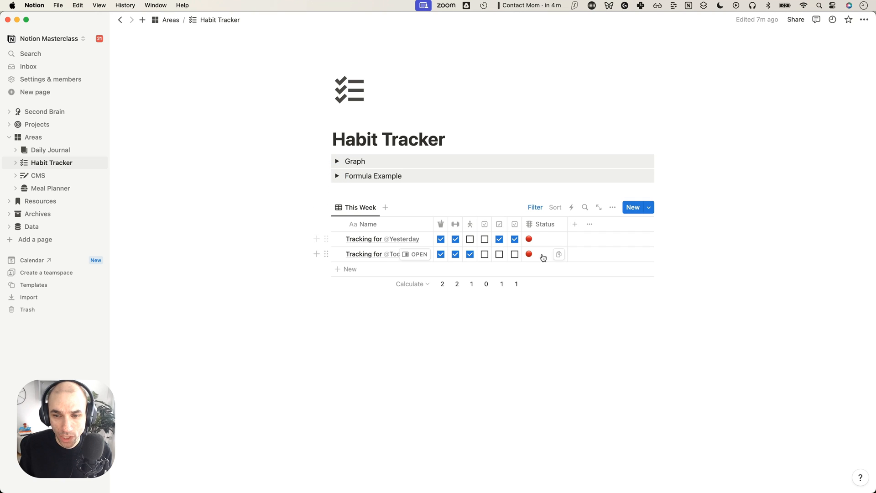
pyautogui.moveTo(416, 151)
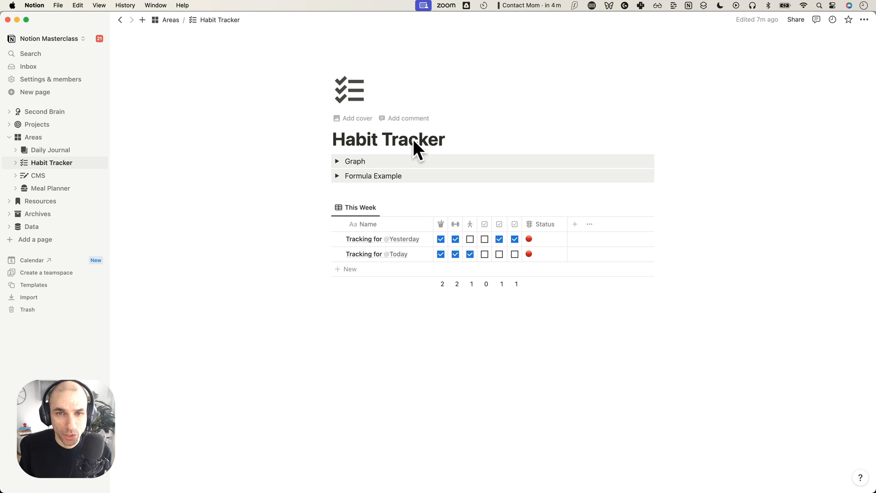
pyautogui.moveTo(418, 157)
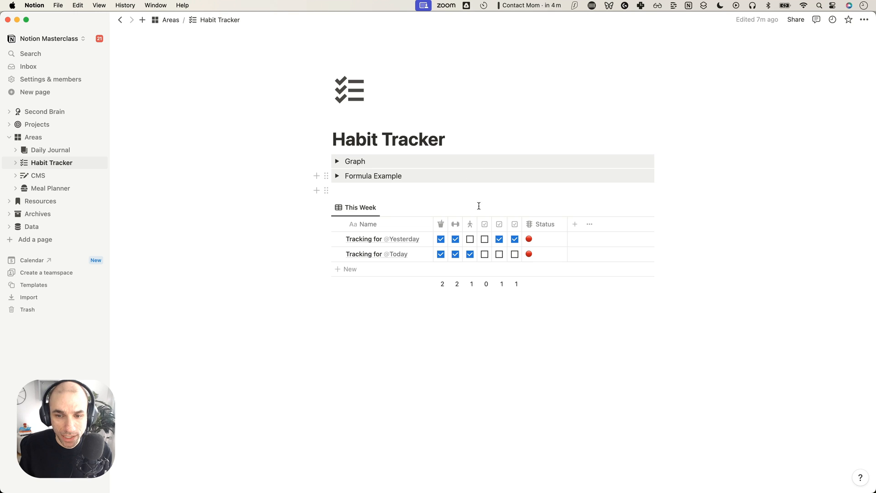
pyautogui.moveTo(455, 245)
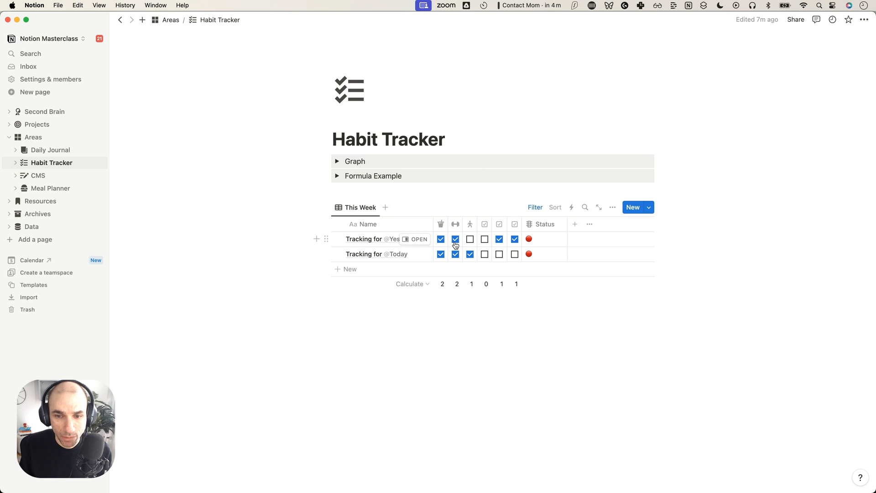
pyautogui.moveTo(514, 225)
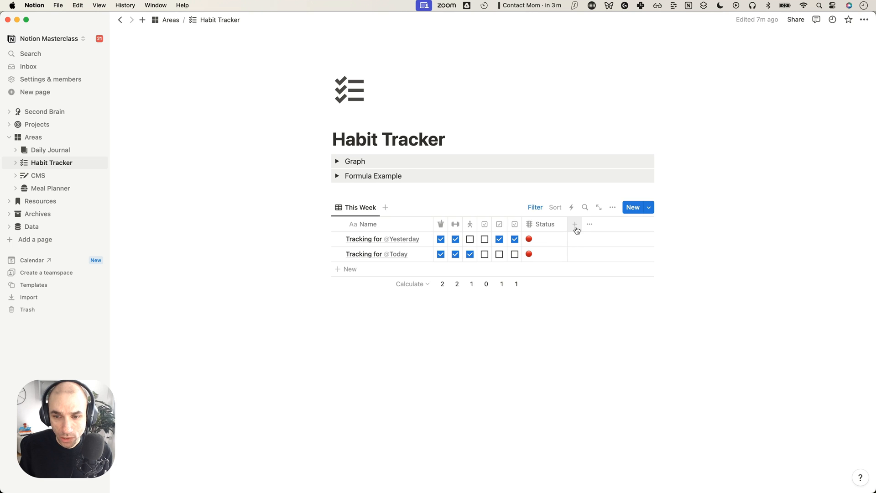
# - Add a Number property named Progress Bar to the This Week table, shown as a bar
pyautogui.click(575, 224)
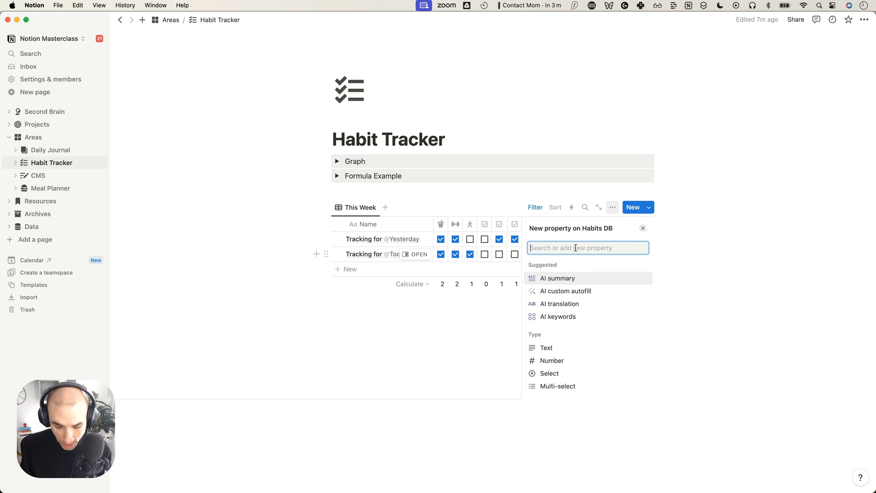
pyautogui.write('num')
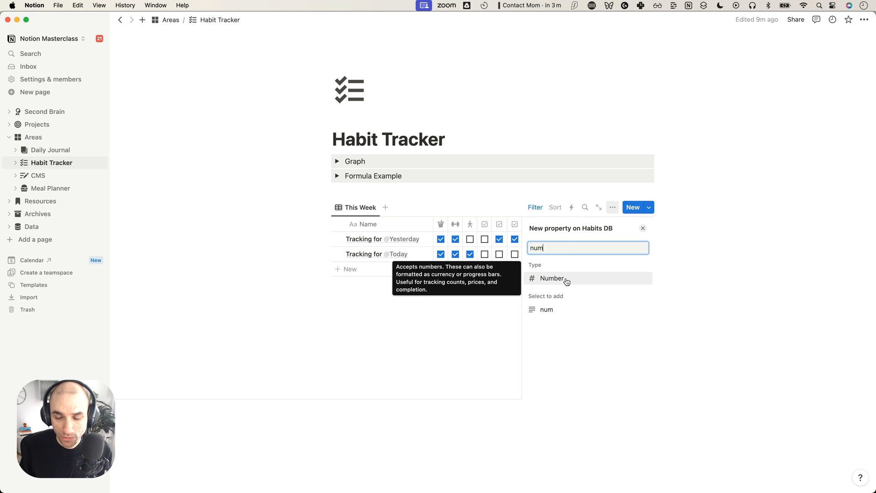
pyautogui.click(553, 279)
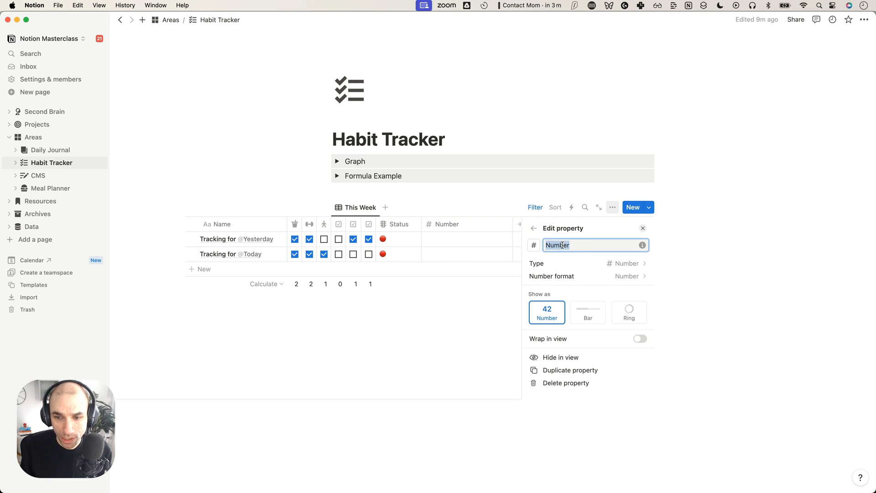
pyautogui.write('Progress Bart')
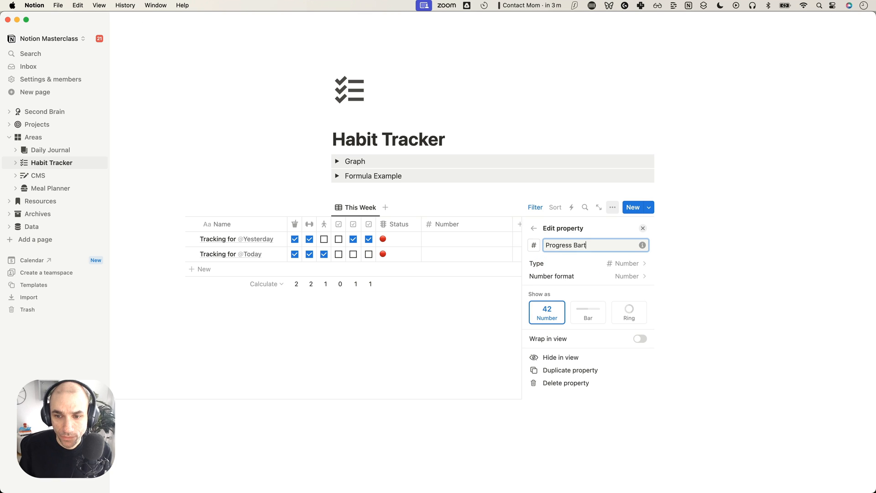
pyautogui.press('backspace')
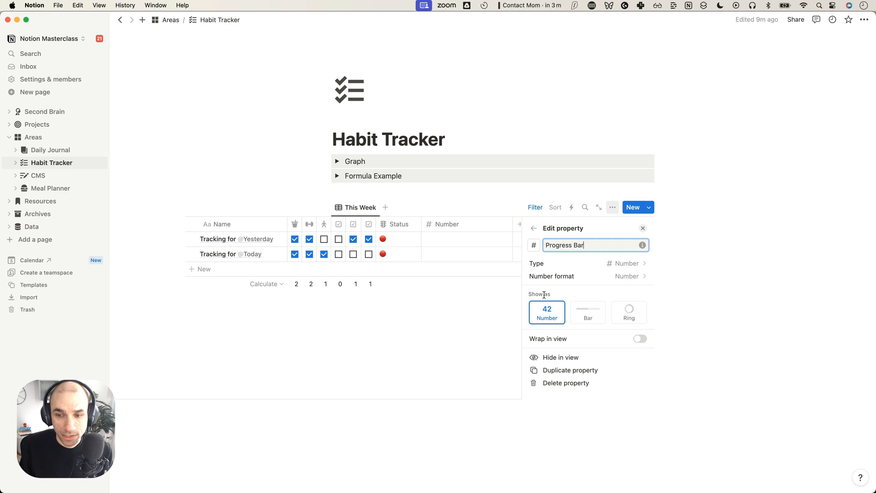
pyautogui.moveTo(546, 312)
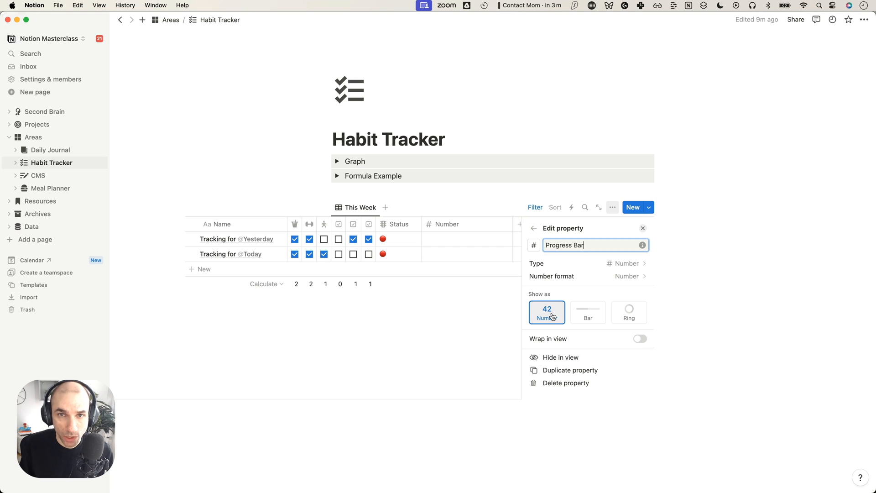
pyautogui.moveTo(587, 316)
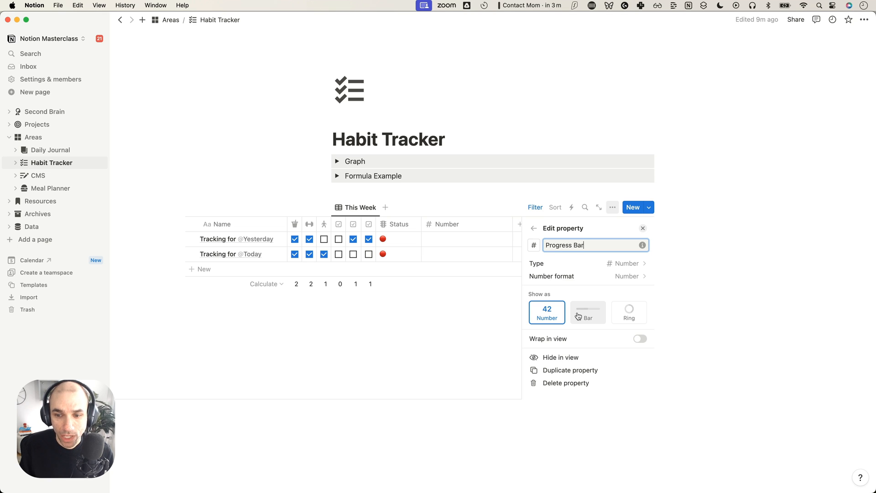
pyautogui.click(588, 312)
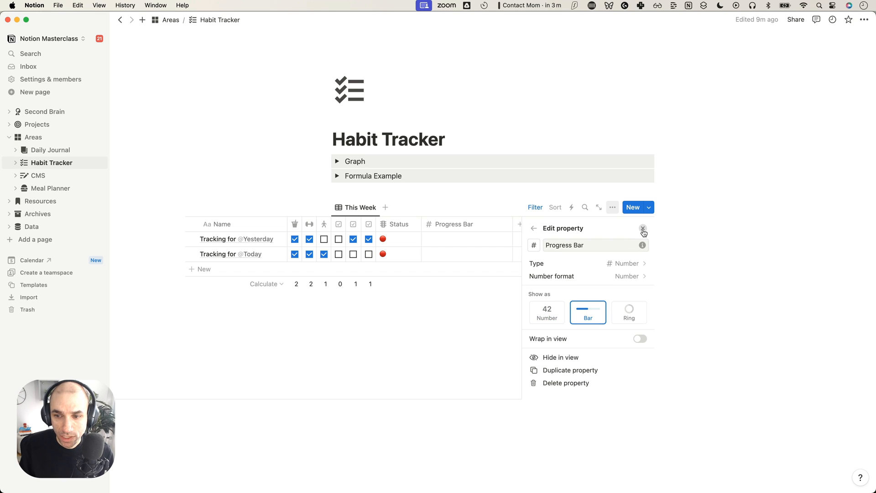
# - Enter Progress Bar values 5 for Yesterday and 55 for Today
pyautogui.click(643, 231)
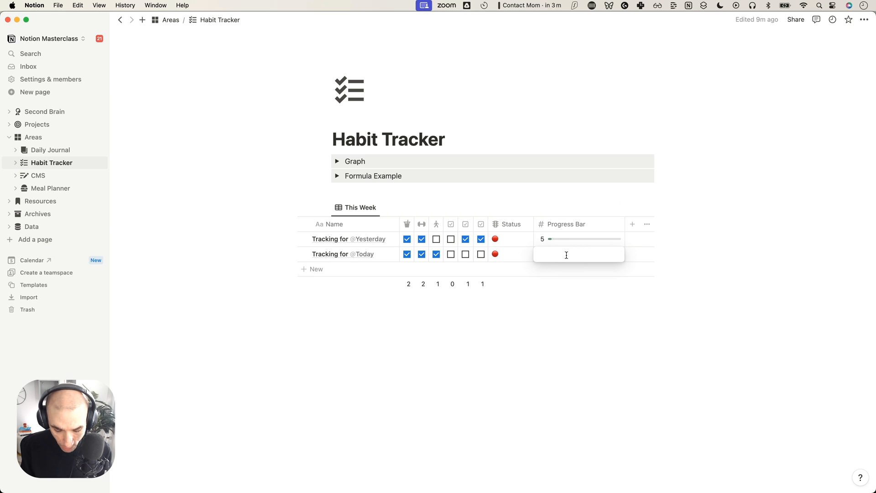
pyautogui.write('55')
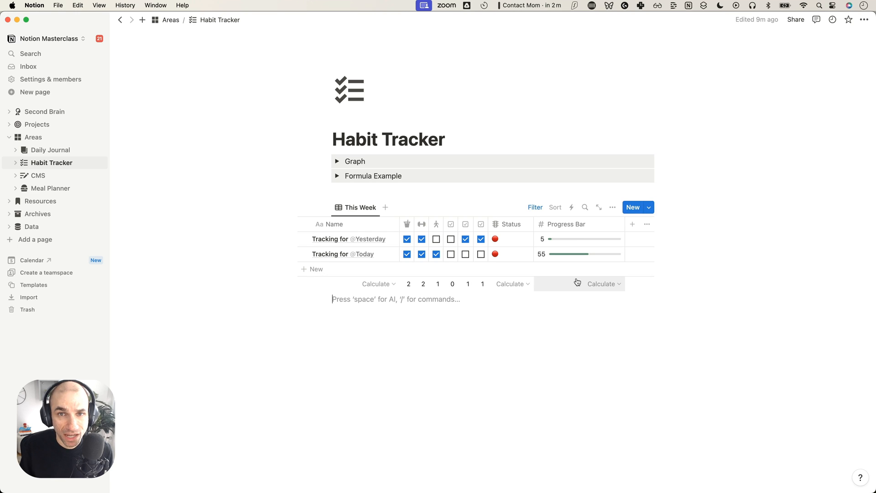
pyautogui.moveTo(553, 238)
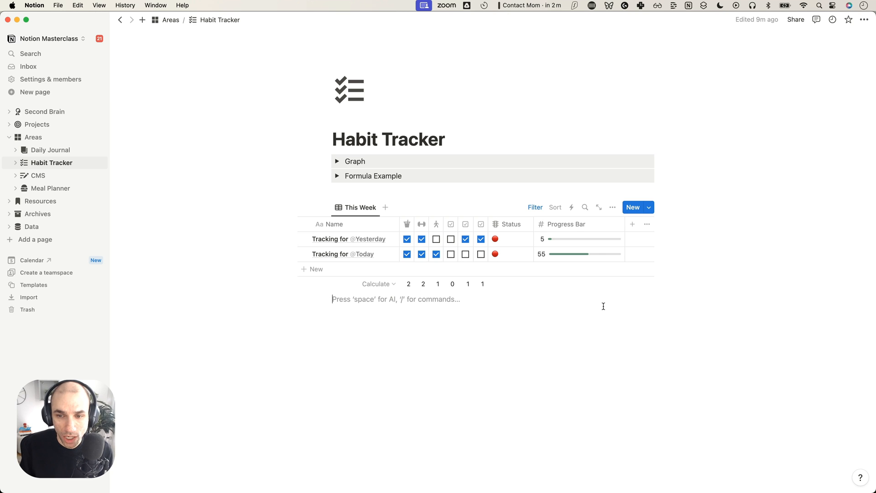
# - Change the Progress Bar's Divide by value from 100 to 6
pyautogui.click(567, 225)
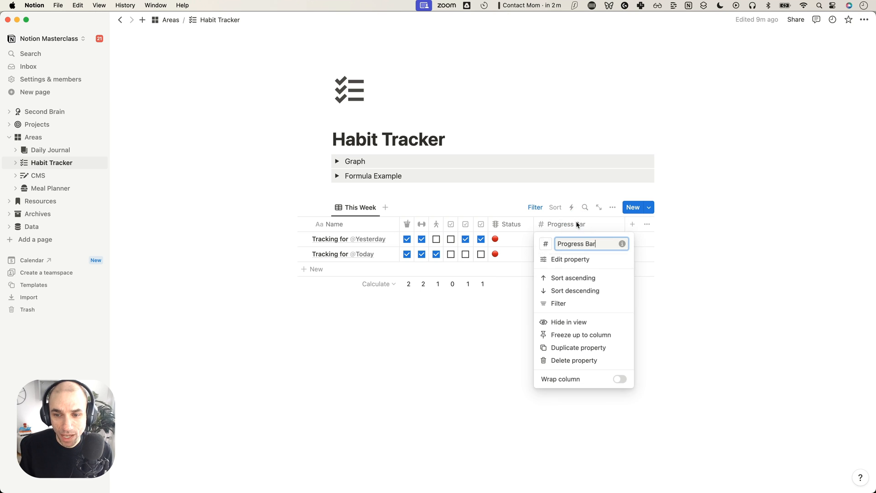
pyautogui.click(570, 259)
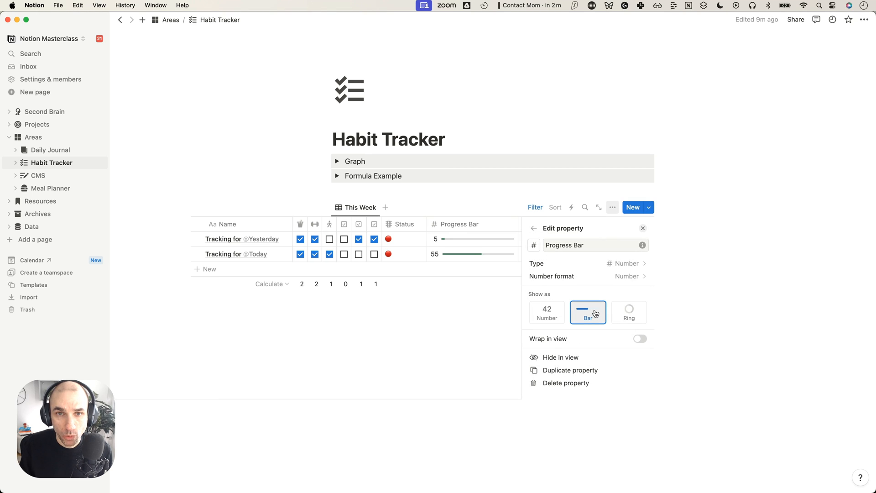
pyautogui.moveTo(594, 307)
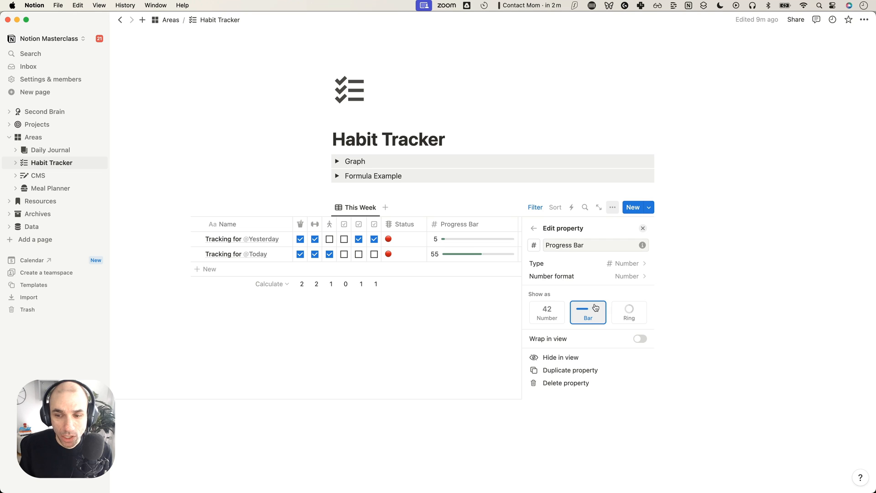
pyautogui.scroll(-3)
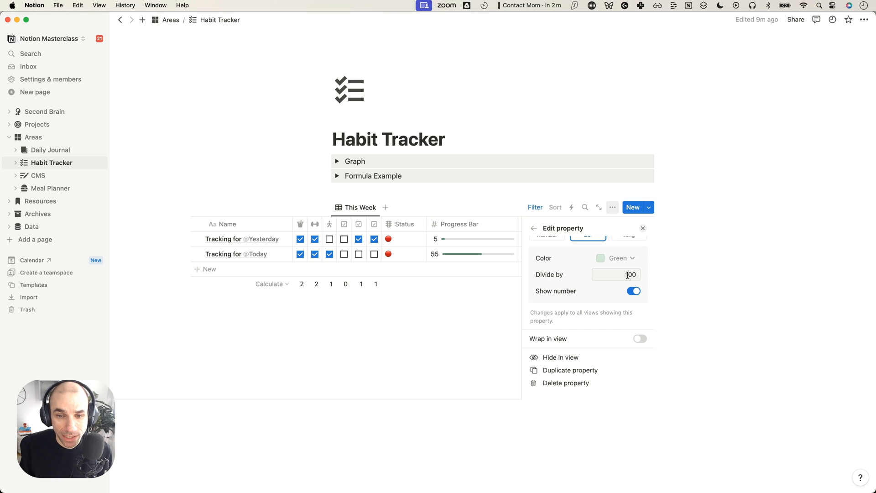
pyautogui.moveTo(341, 245)
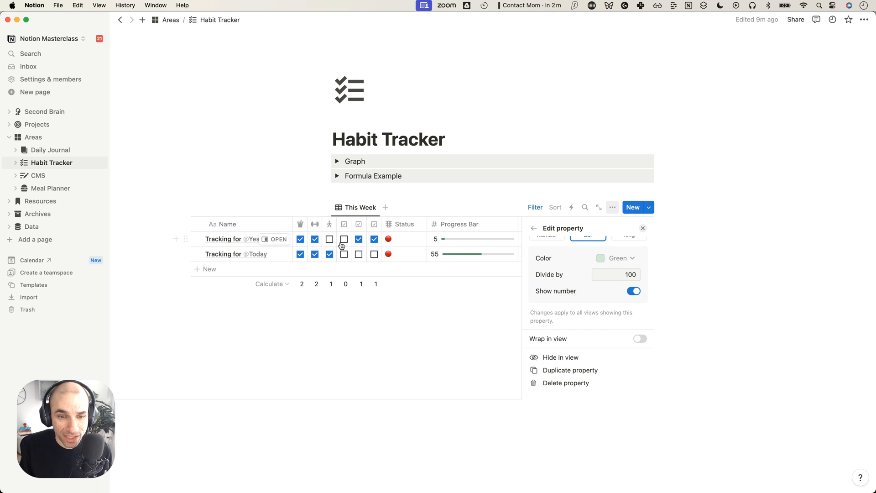
pyautogui.click(616, 275)
pyautogui.write('6')
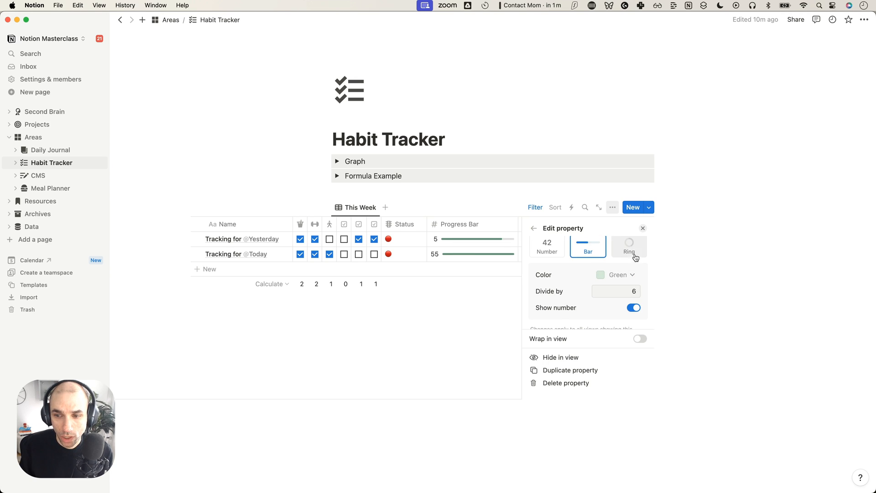
pyautogui.click(642, 228)
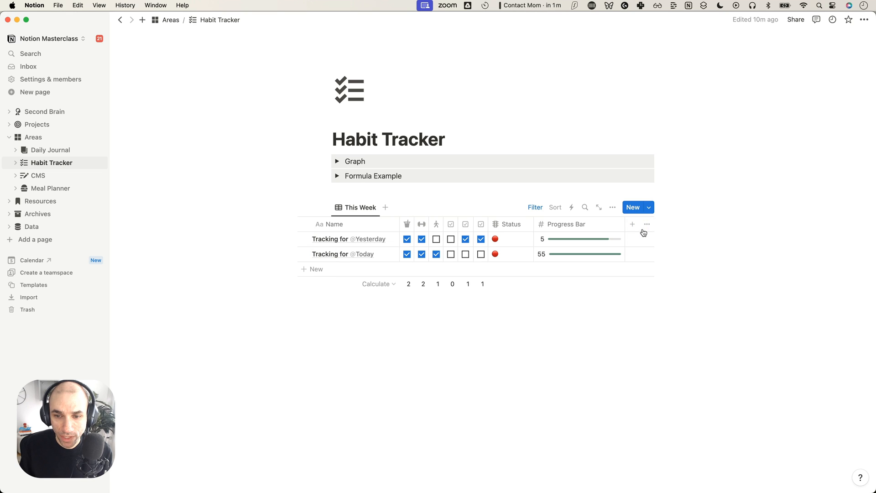
pyautogui.moveTo(569, 248)
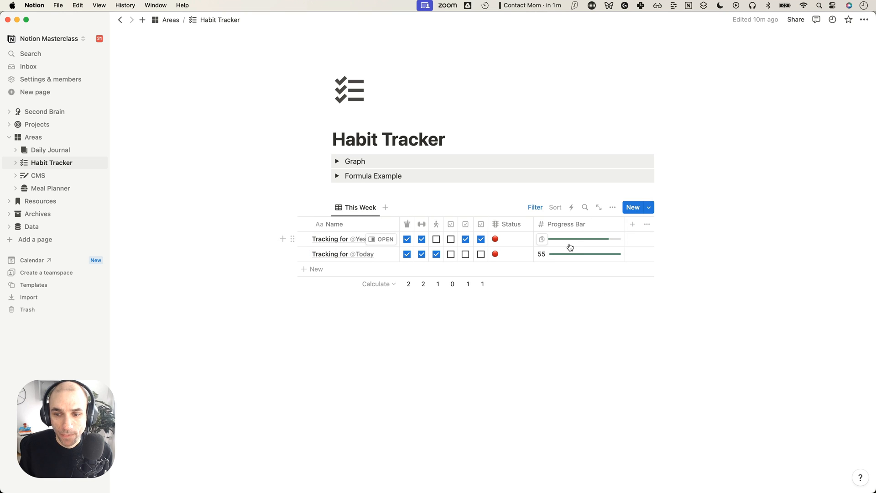
pyautogui.moveTo(602, 245)
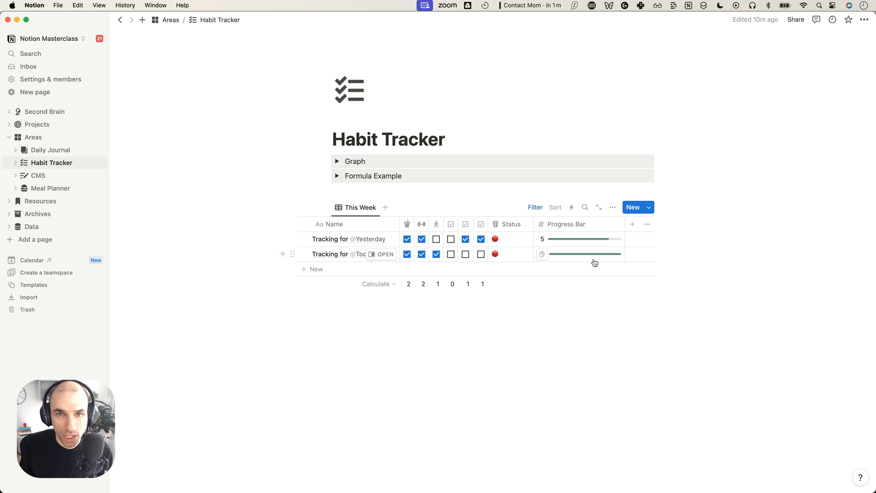
pyautogui.moveTo(616, 262)
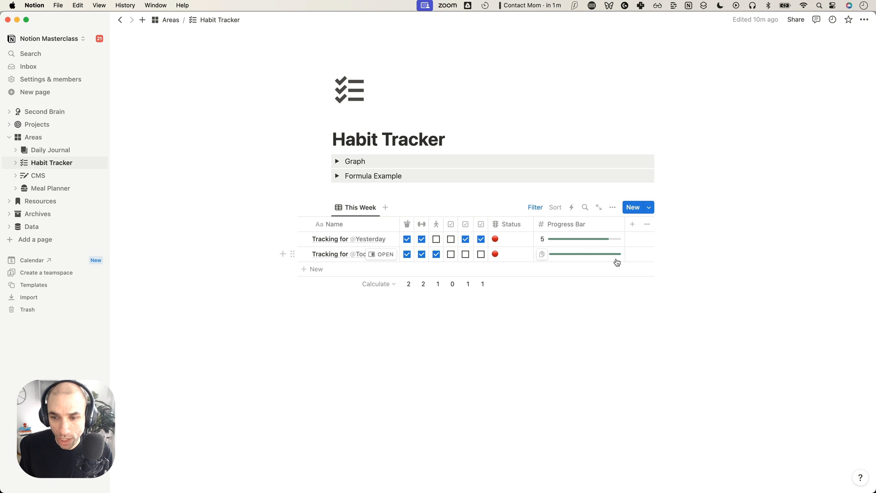
pyautogui.moveTo(577, 248)
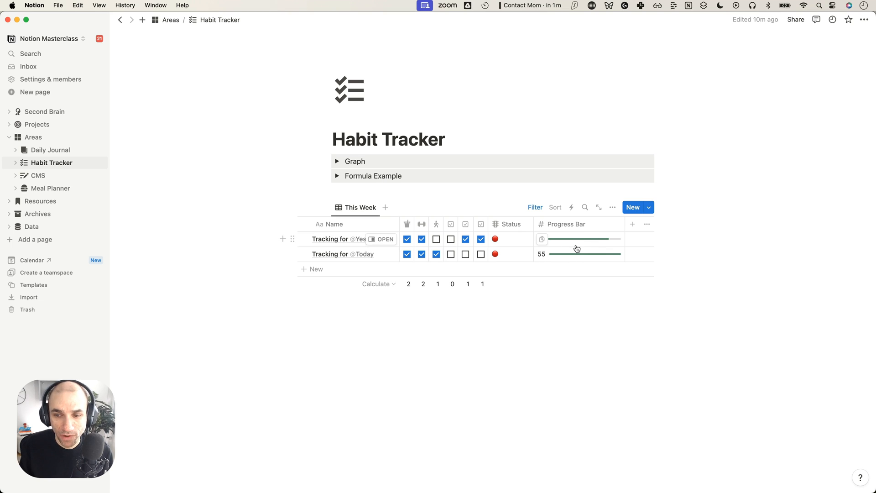
pyautogui.moveTo(608, 246)
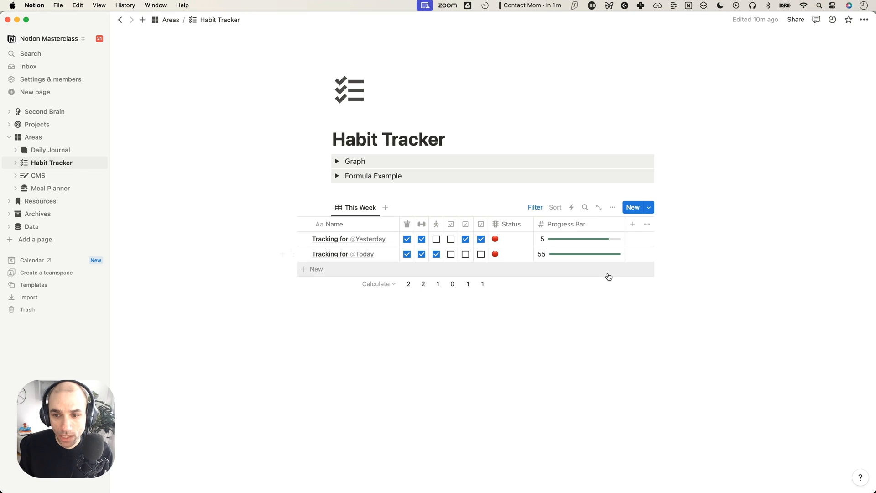
pyautogui.moveTo(593, 275)
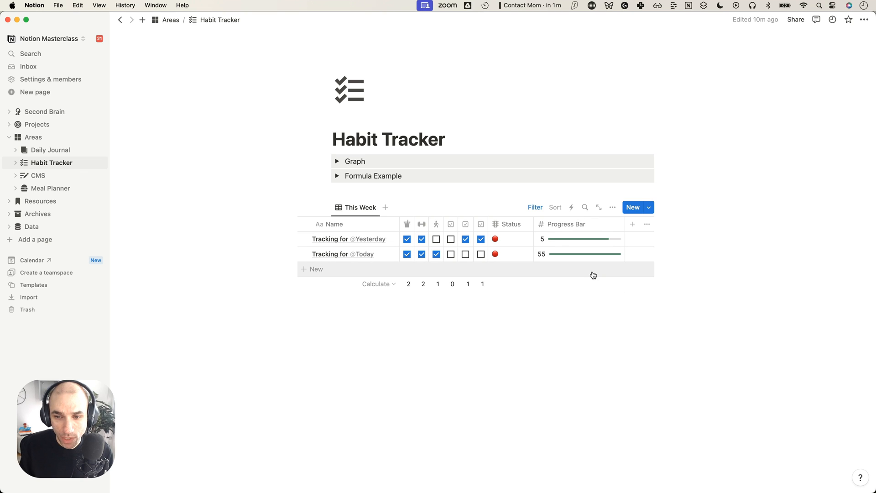
pyautogui.moveTo(566, 224)
pyautogui.write('6')
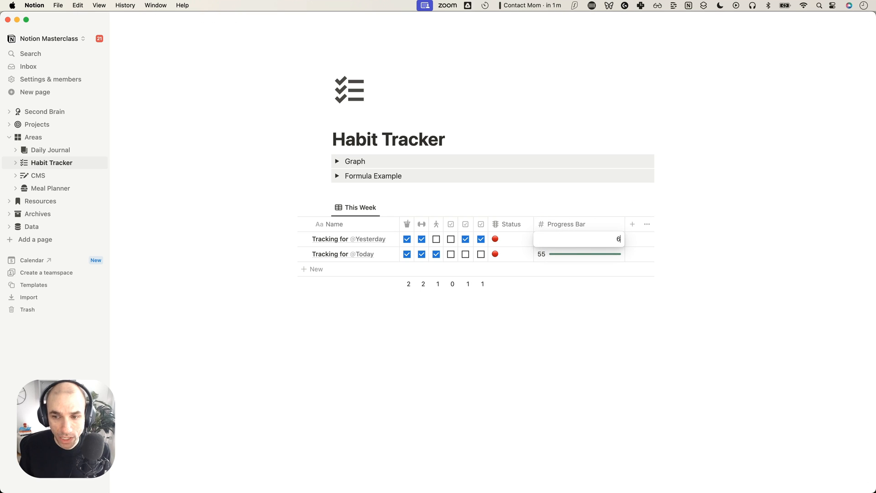
# - Set Yesterday's Progress Bar value to 6 so its bar is completely full
pyautogui.click(579, 254)
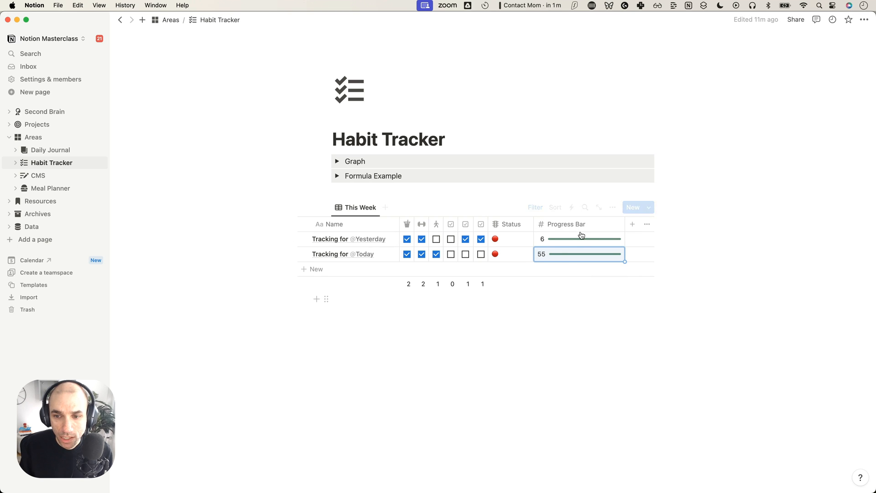
# - Delete the Progress Bar property from the Habit Tracker table
pyautogui.click(567, 224)
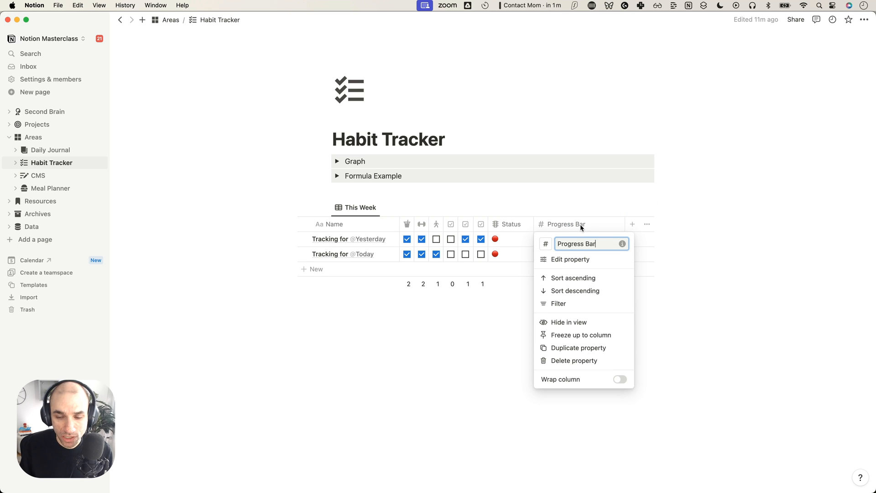
pyautogui.moveTo(573, 361)
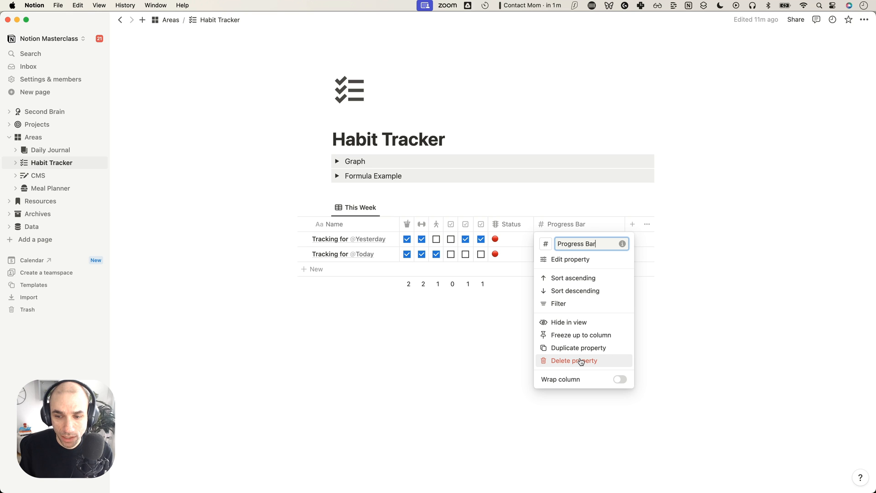
pyautogui.click(573, 360)
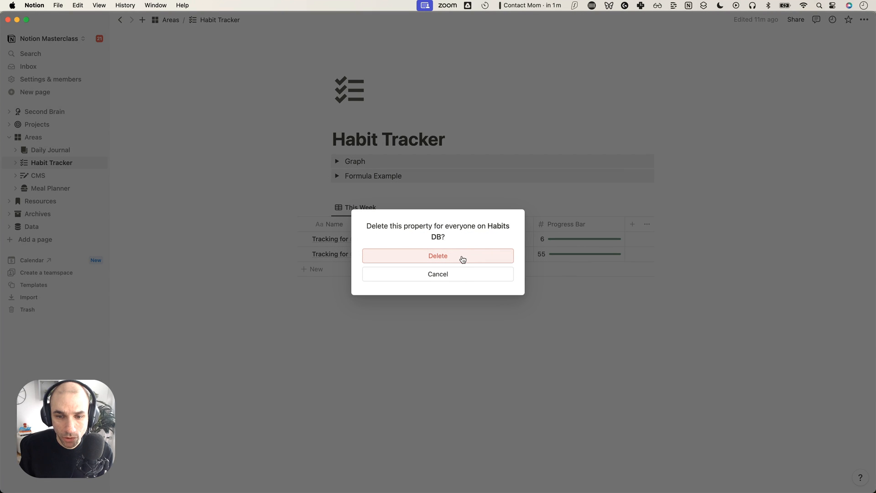
pyautogui.click(438, 255)
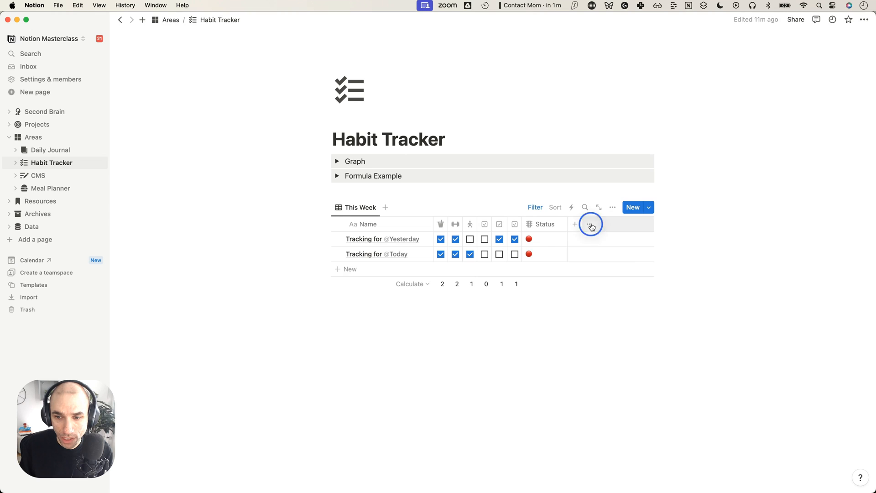
# - Unhide the Progress formula column in the This Week table's Properties list
pyautogui.click(575, 223)
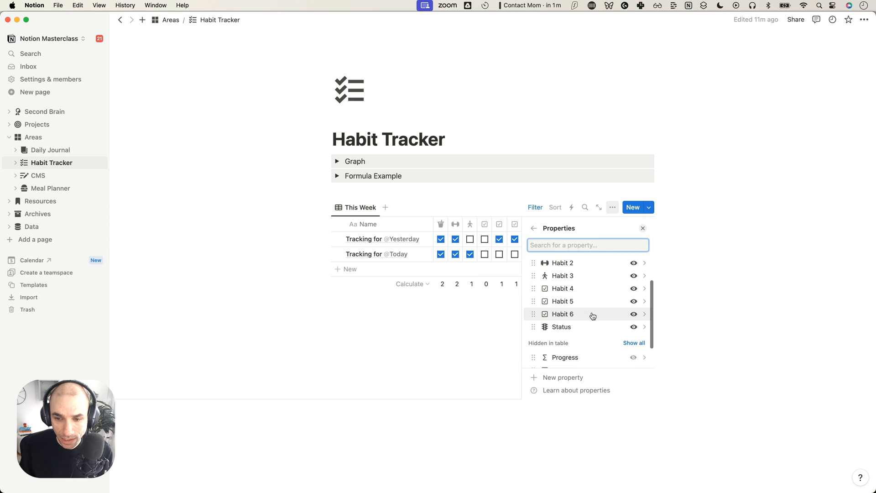
pyautogui.scroll(-3)
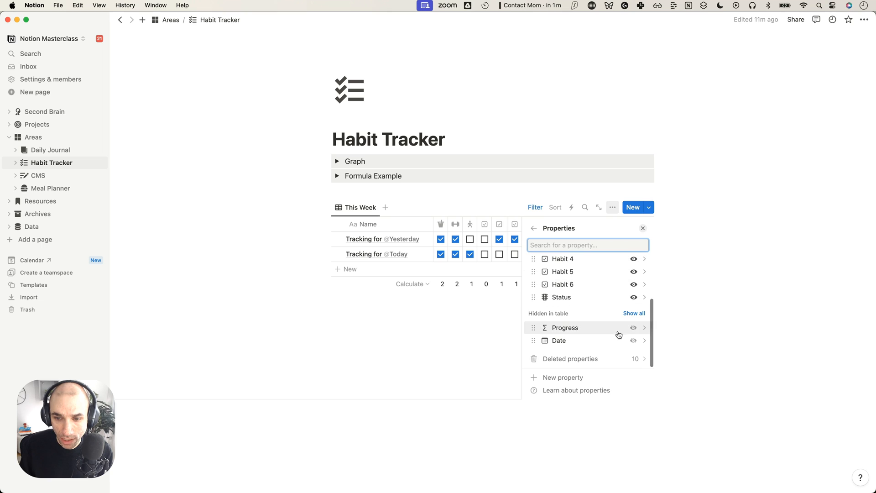
pyautogui.click(633, 328)
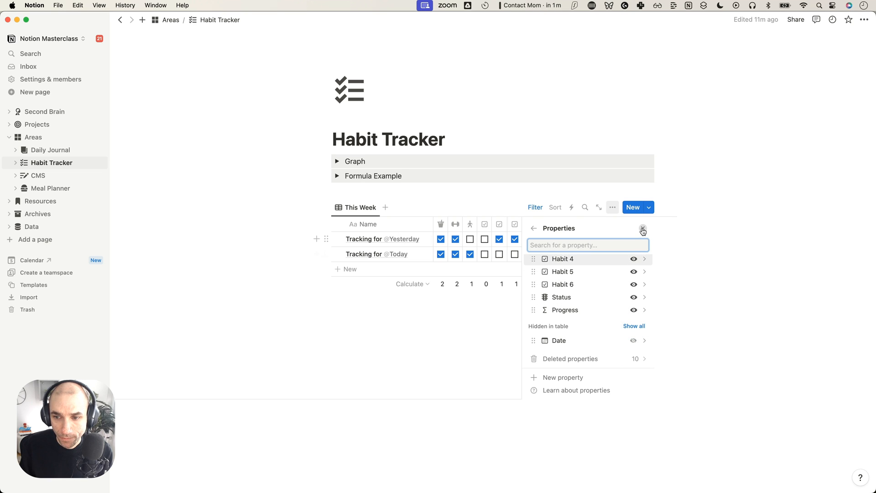
pyautogui.click(643, 231)
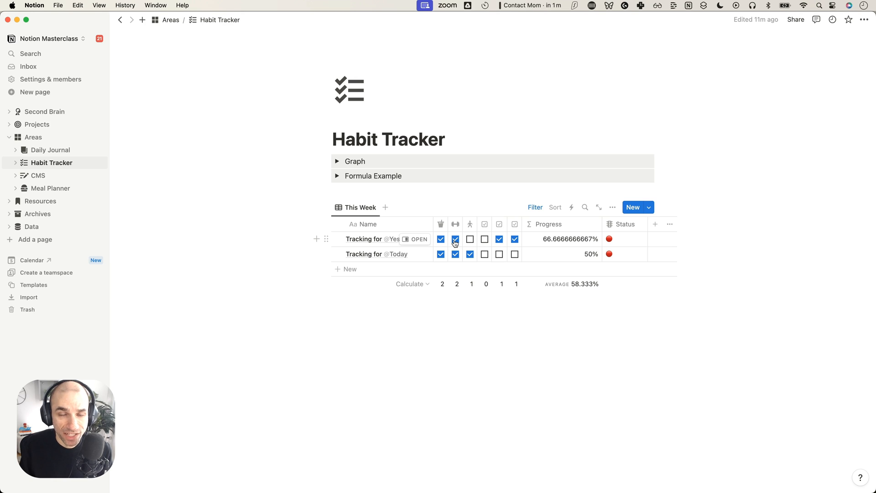
# - Review the Progress property's formula and Percent format in its settings
pyautogui.click(549, 224)
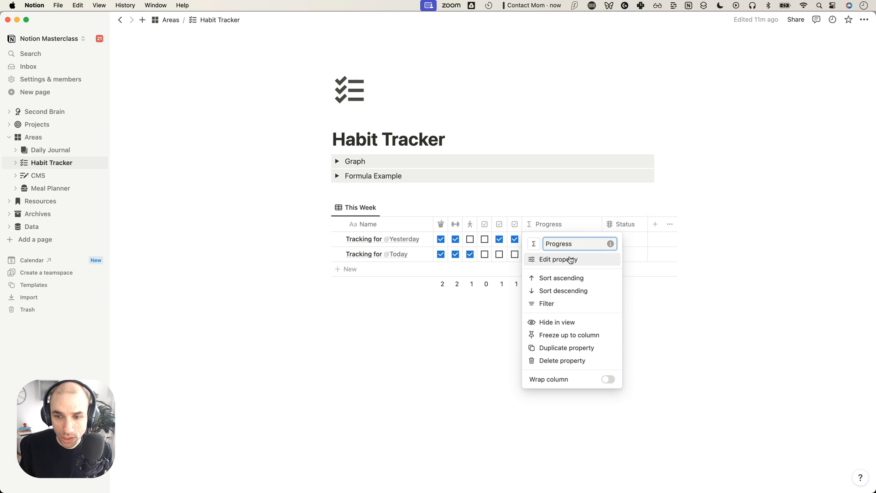
pyautogui.click(558, 259)
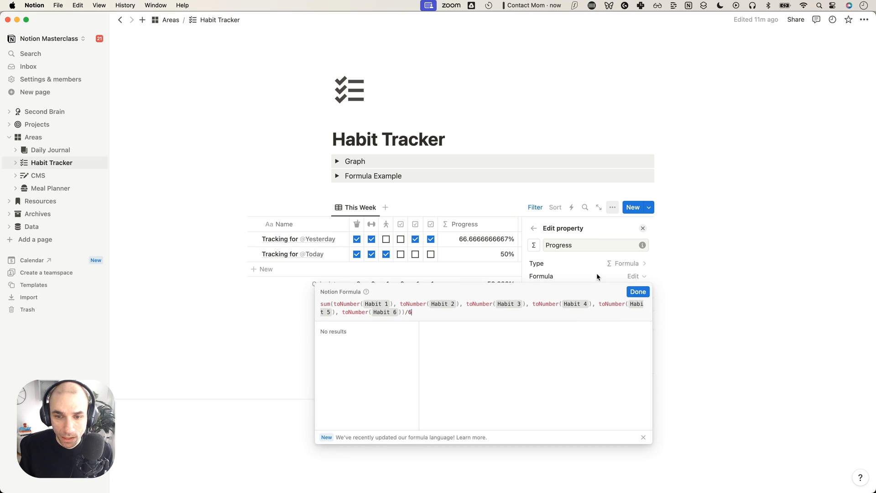
pyautogui.moveTo(427, 302)
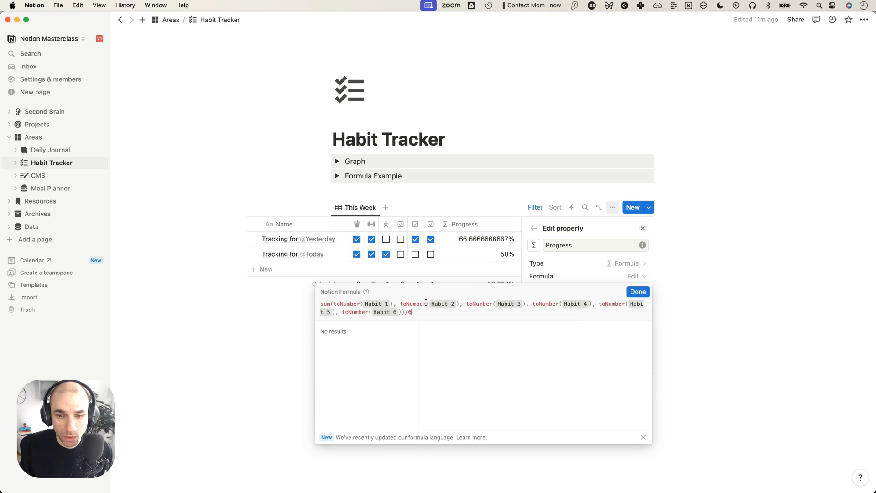
pyautogui.press('Backspace')
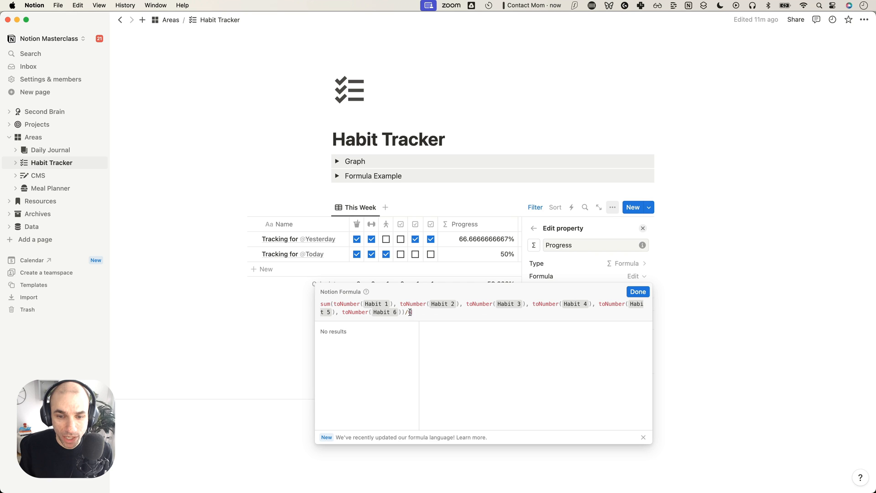
pyautogui.click(638, 291)
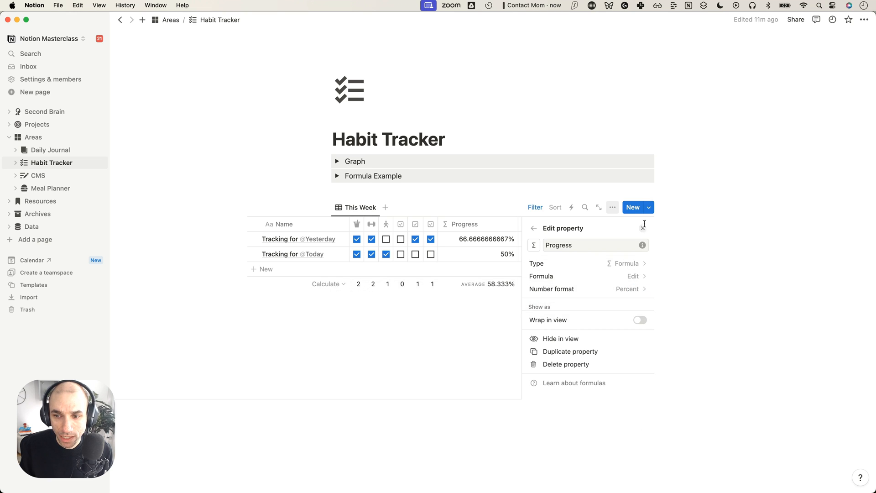
# - Switch the Progress column's number format to plain Number
pyautogui.click(523, 225)
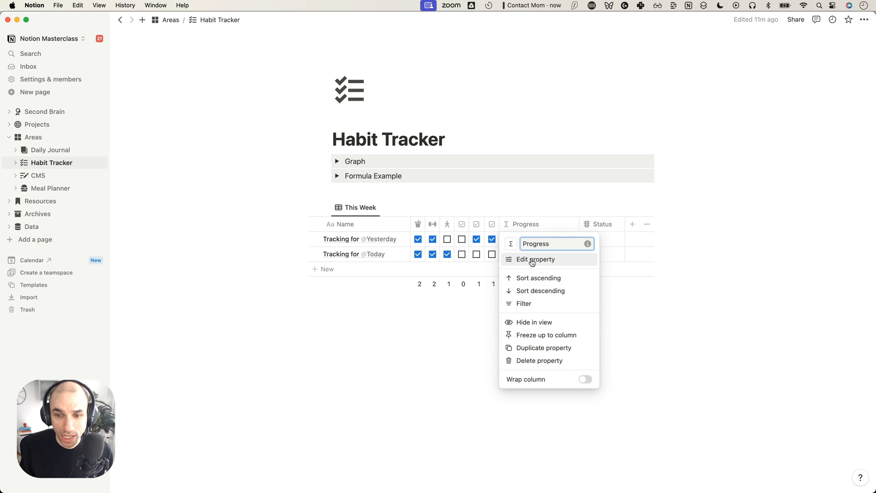
pyautogui.click(535, 259)
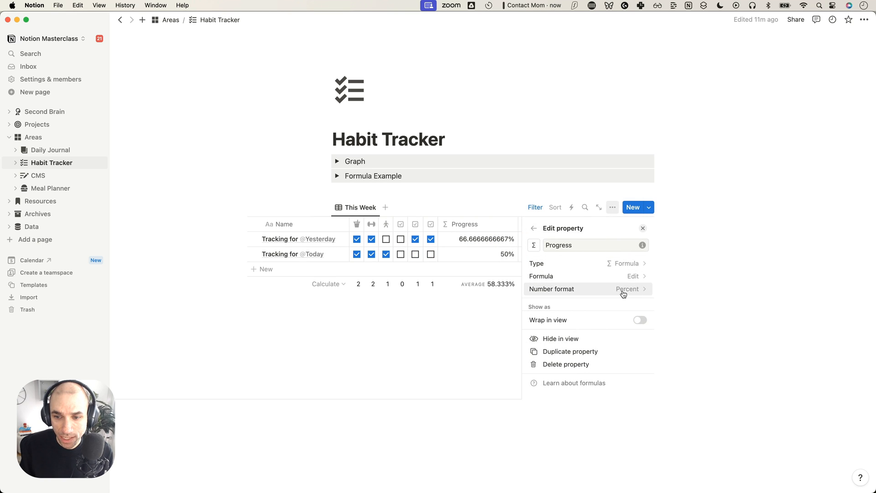
pyautogui.click(628, 290)
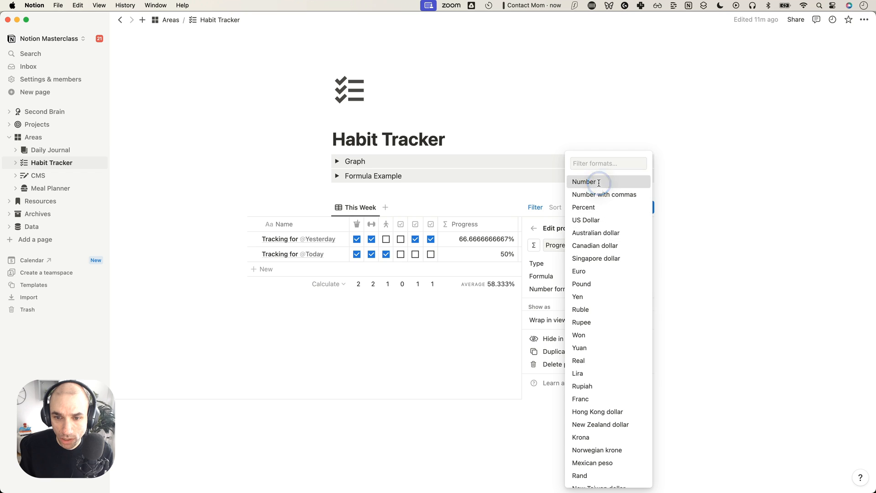
pyautogui.click(584, 182)
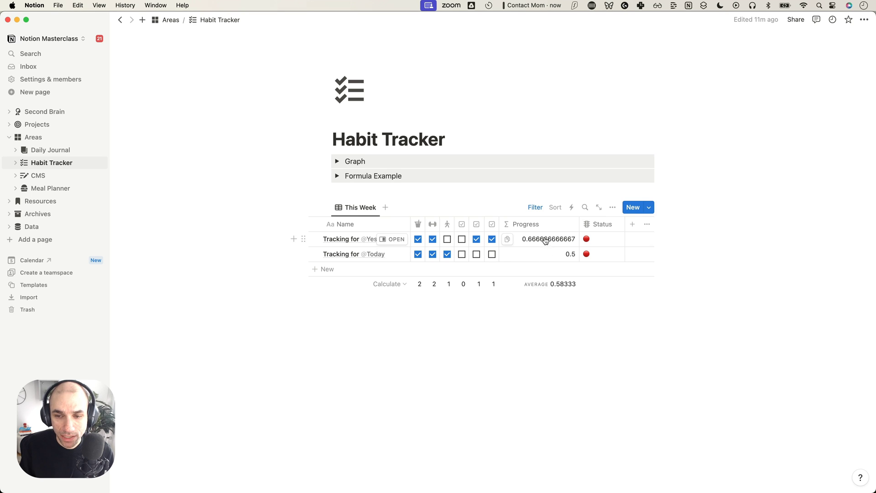
# - Set the Progress column's number format back to Percent, showing 66.67% and 50%
pyautogui.click(526, 225)
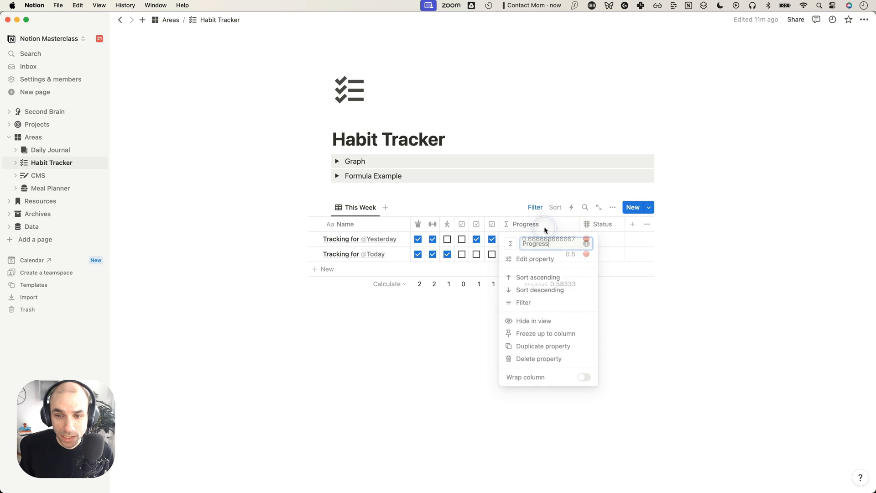
pyautogui.click(534, 259)
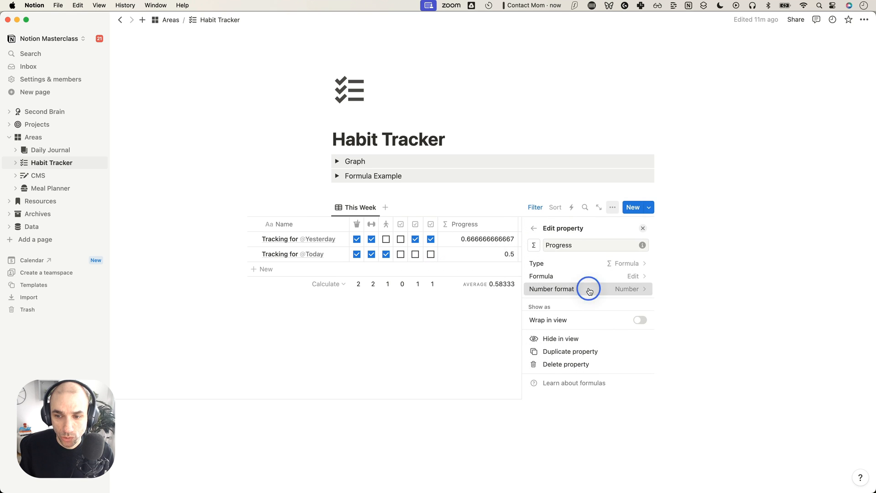
pyautogui.click(627, 289)
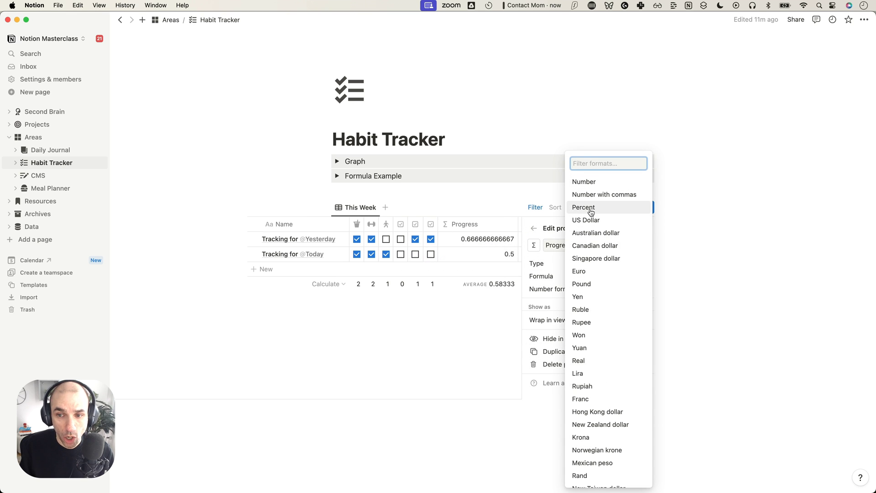
pyautogui.click(584, 207)
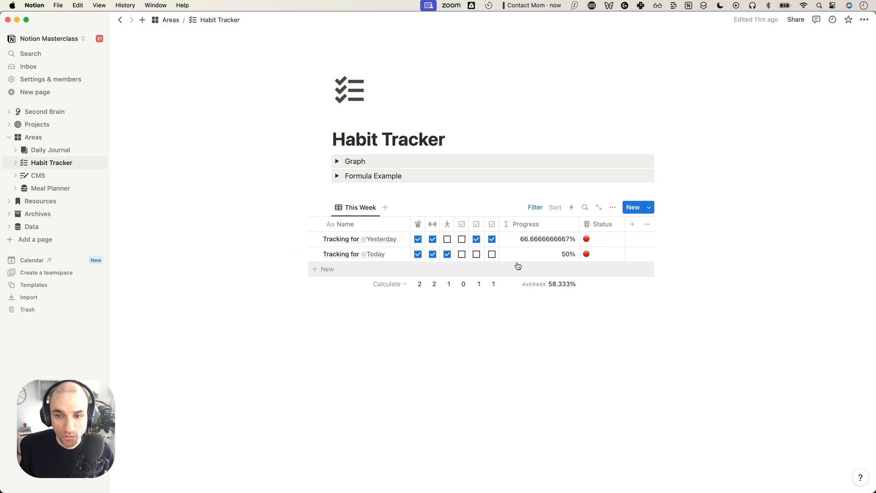
pyautogui.moveTo(434, 239)
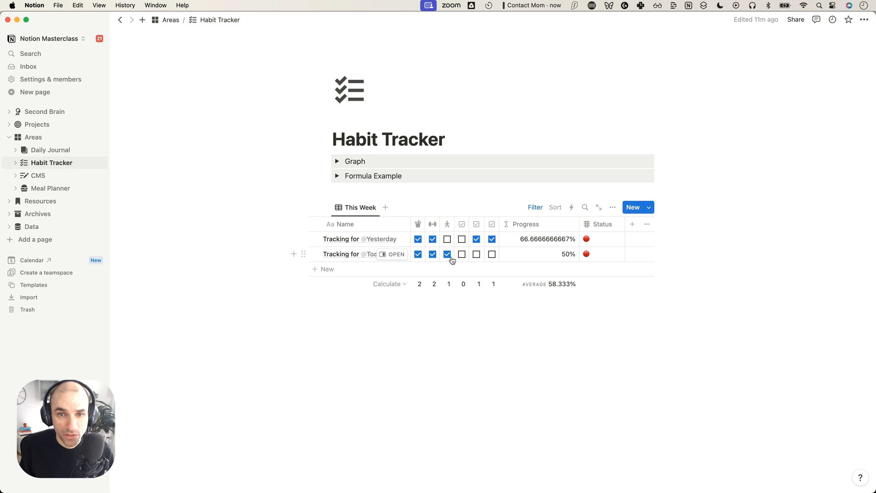
pyautogui.click(462, 255)
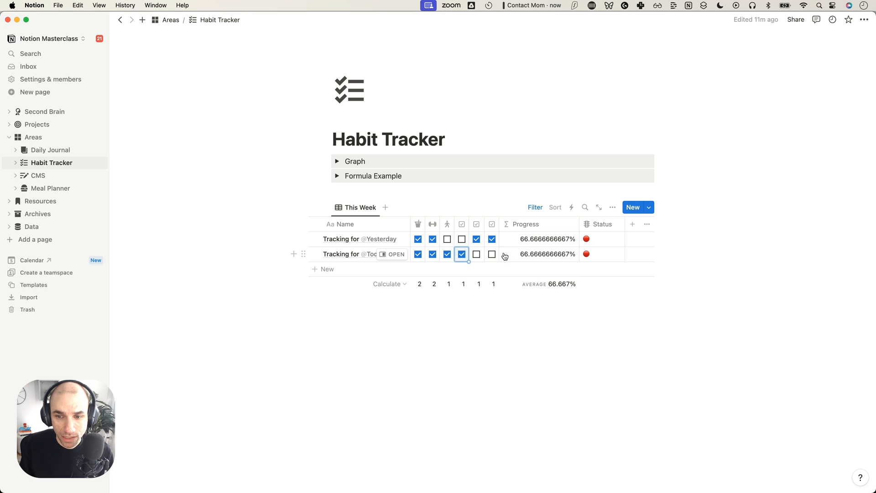
pyautogui.click(491, 253)
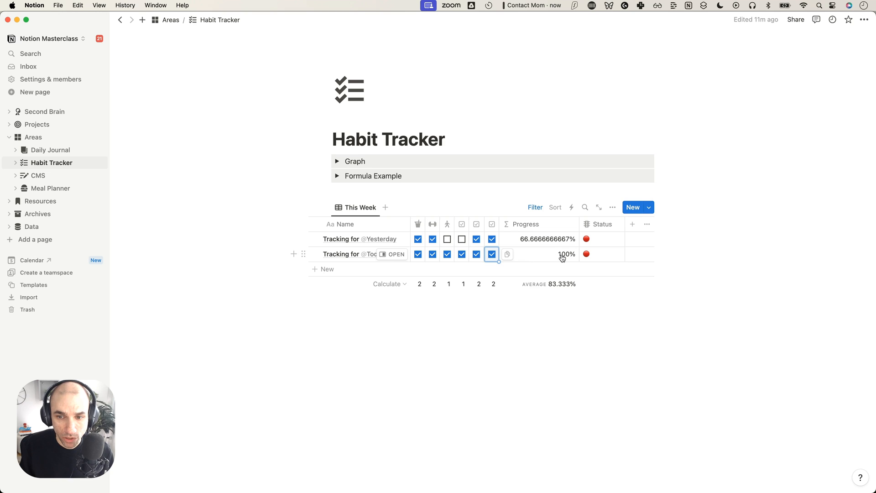
pyautogui.click(492, 254)
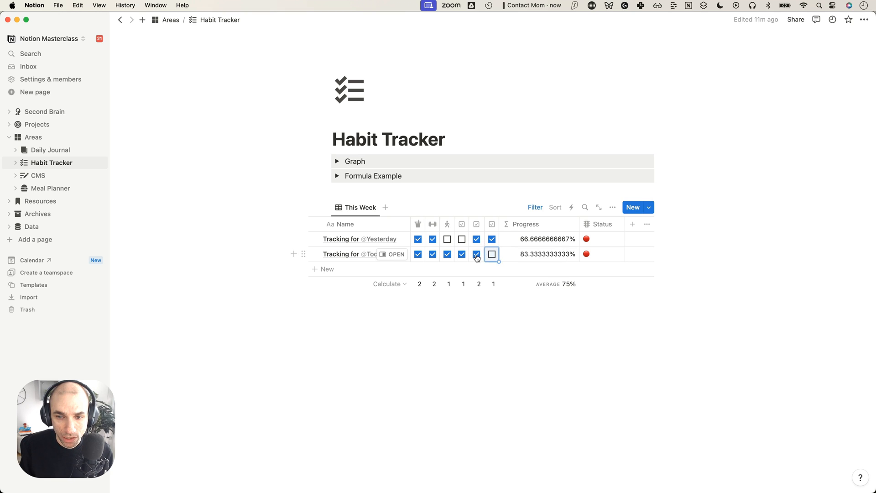
pyautogui.click(462, 254)
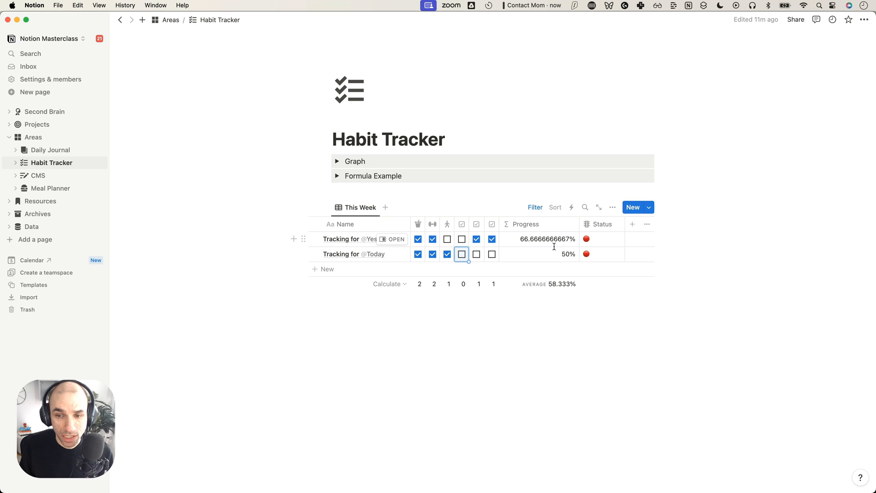
pyautogui.moveTo(550, 224)
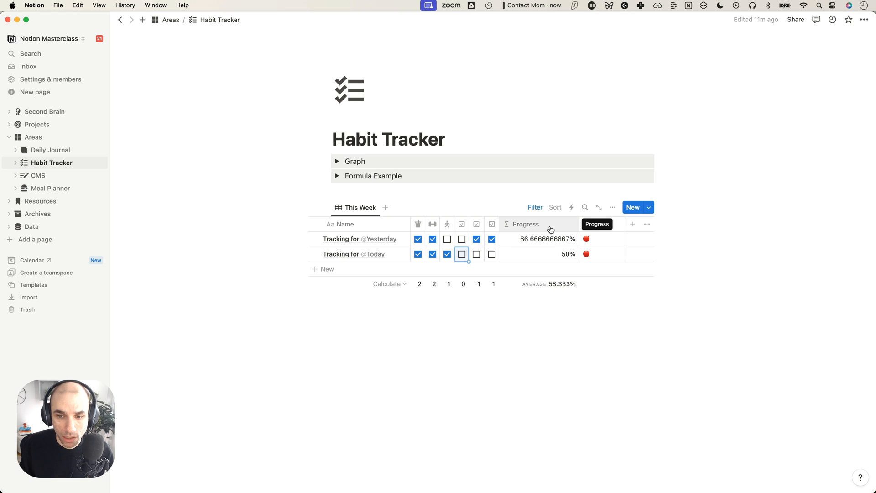
# - Show the Progress formula as a green bar with the percentage number hidden
pyautogui.click(525, 224)
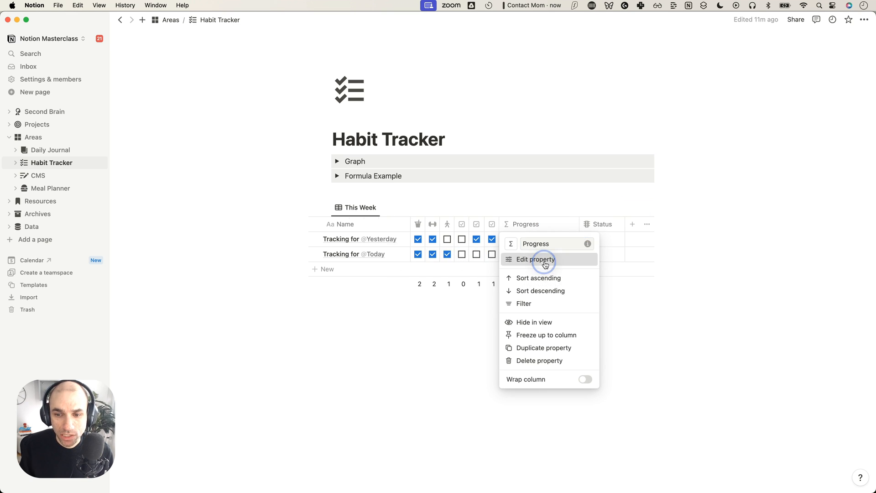
pyautogui.click(536, 259)
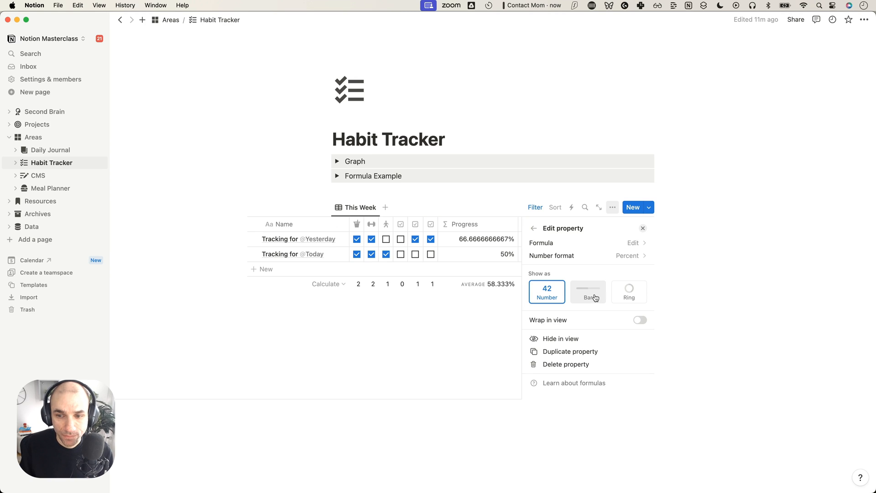
pyautogui.moveTo(574, 254)
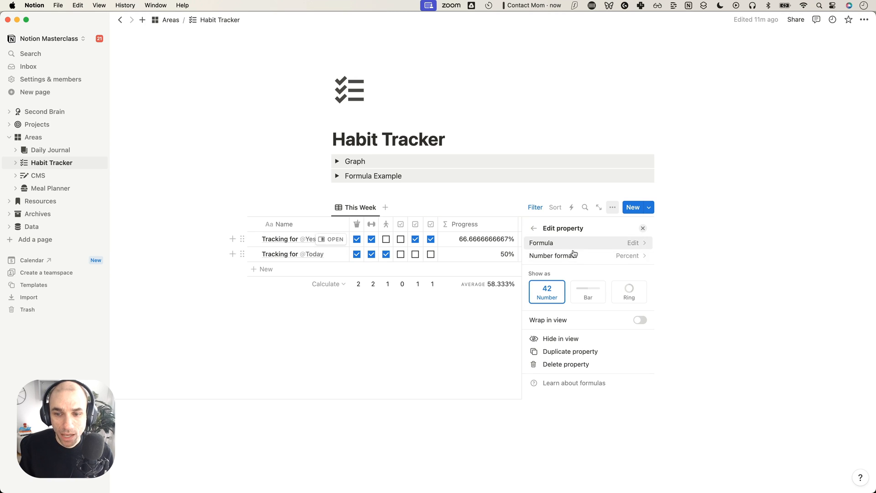
pyautogui.click(586, 292)
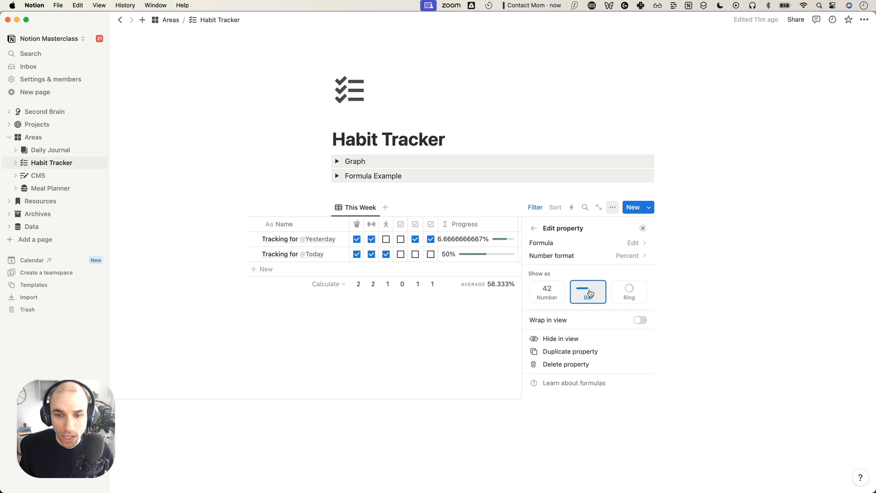
pyautogui.click(588, 291)
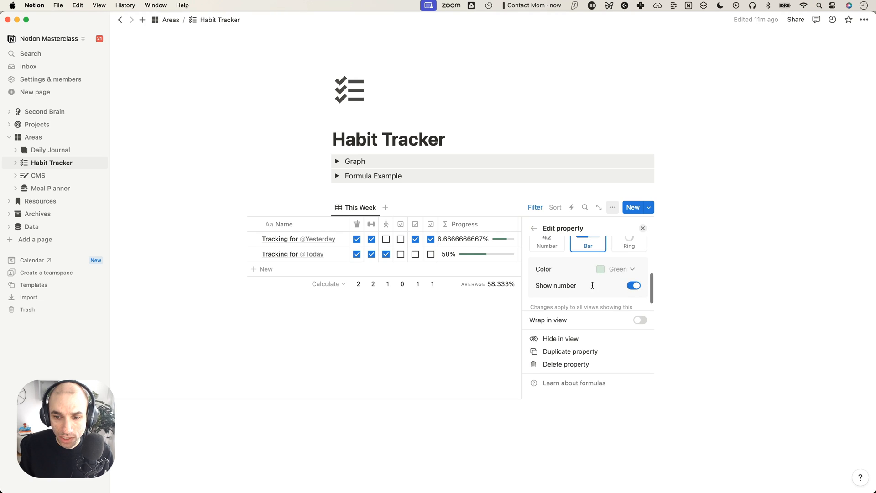
pyautogui.click(634, 285)
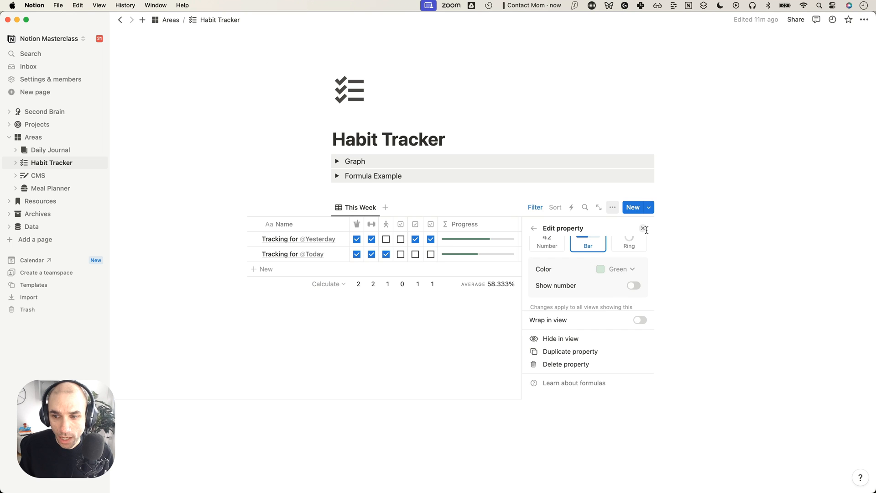
pyautogui.click(643, 229)
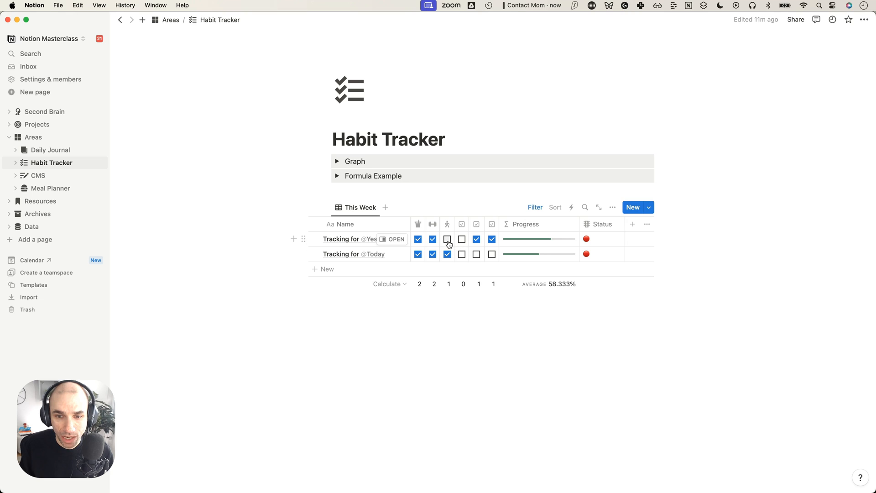
# - Tick Yesterday's remaining habit to fill its bar, then reopen the Progress property settings
pyautogui.click(462, 239)
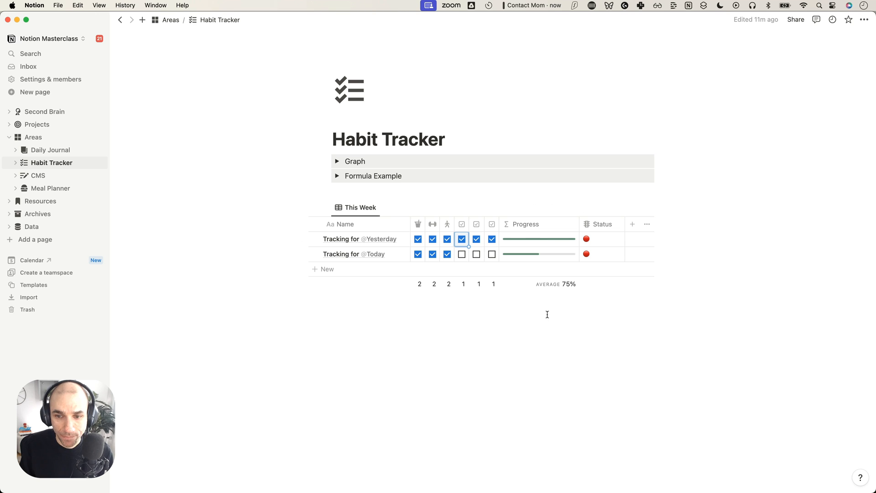
pyautogui.click(524, 224)
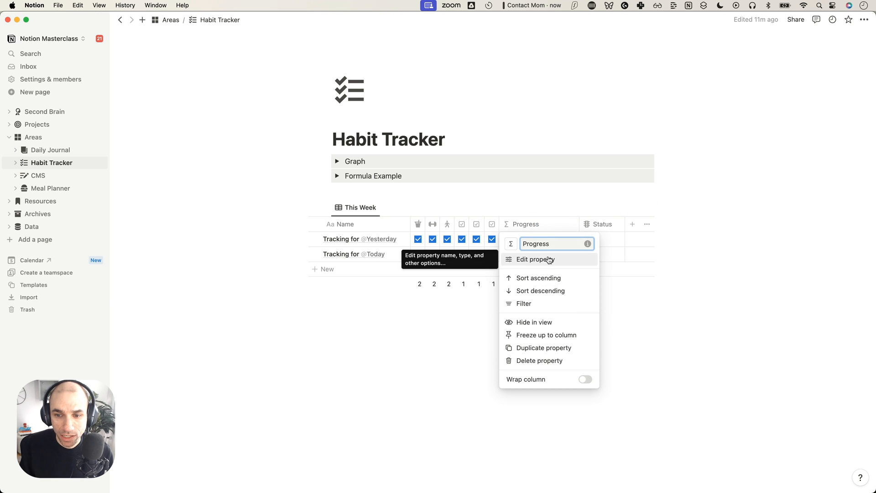
pyautogui.click(539, 260)
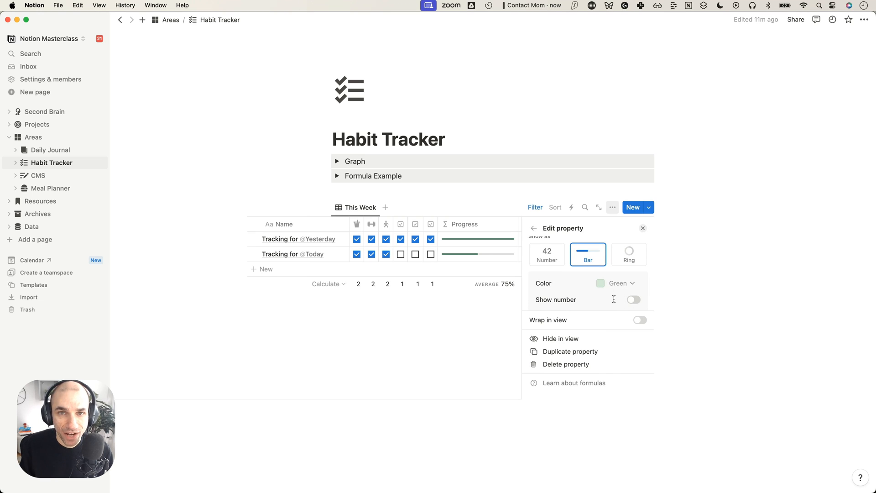
pyautogui.moveTo(590, 295)
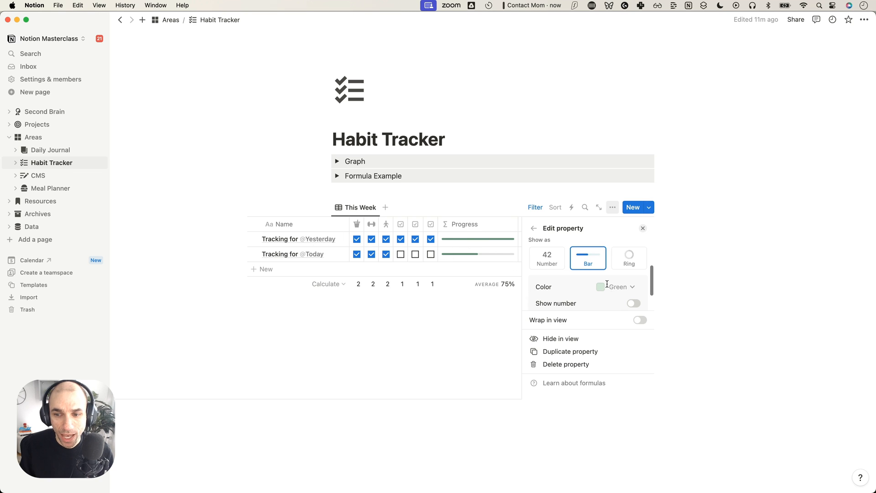
# - Try showing Progress as rings, tick a fourth habit for Today, then switch back to bars
pyautogui.scroll(3)
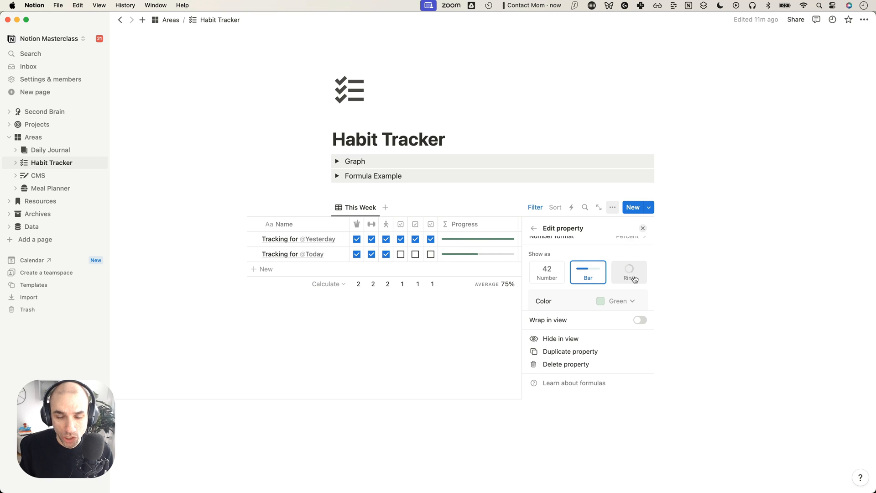
pyautogui.click(628, 272)
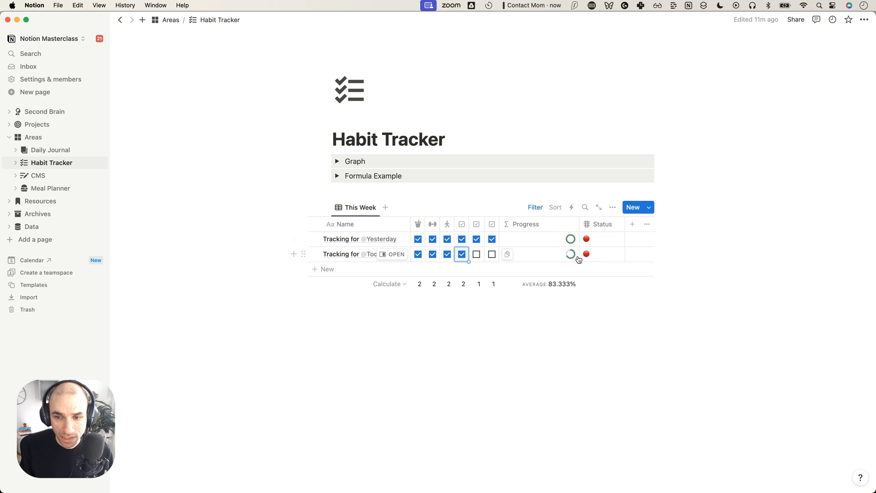
pyautogui.click(526, 225)
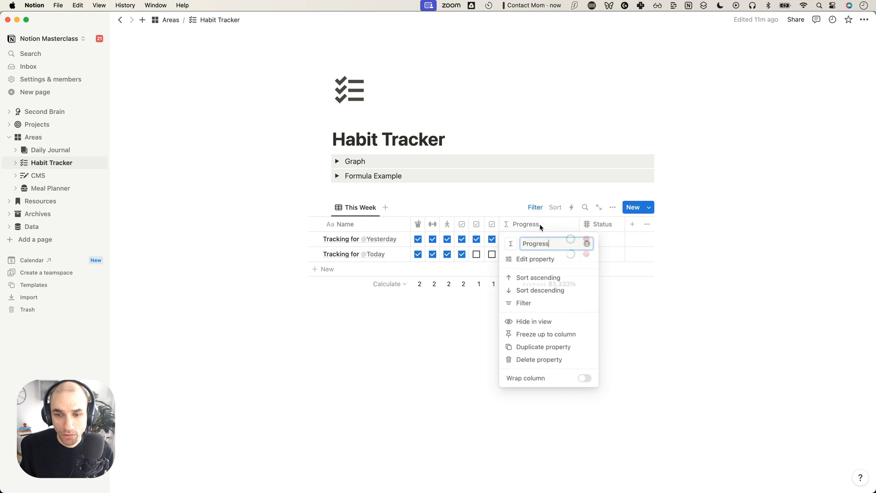
pyautogui.click(533, 259)
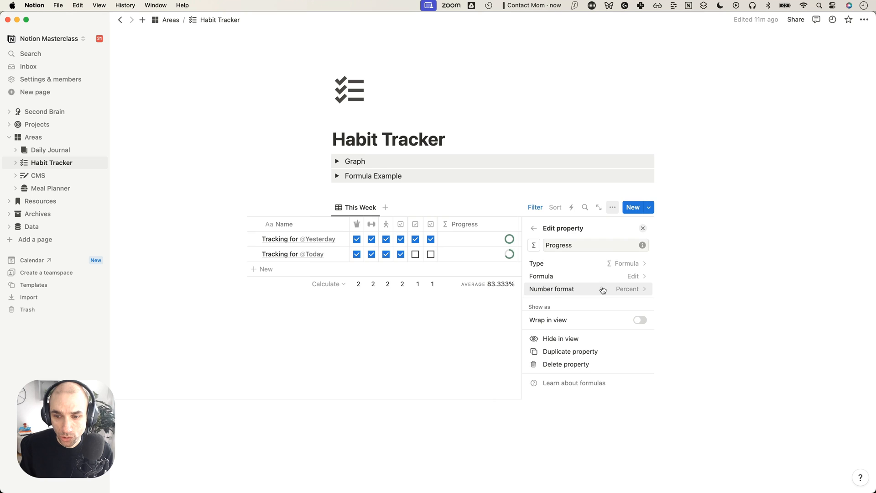
pyautogui.click(587, 299)
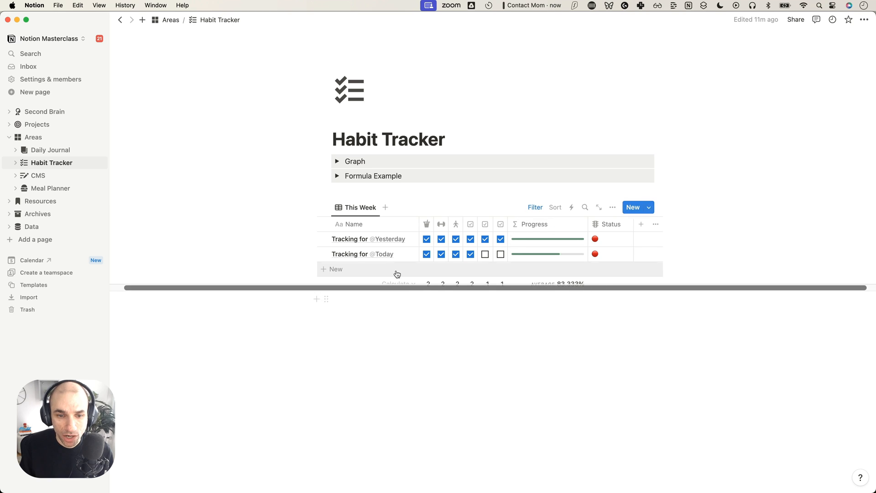
# - Add a third Today entry and tick its first three habit checkboxes
pyautogui.click(335, 268)
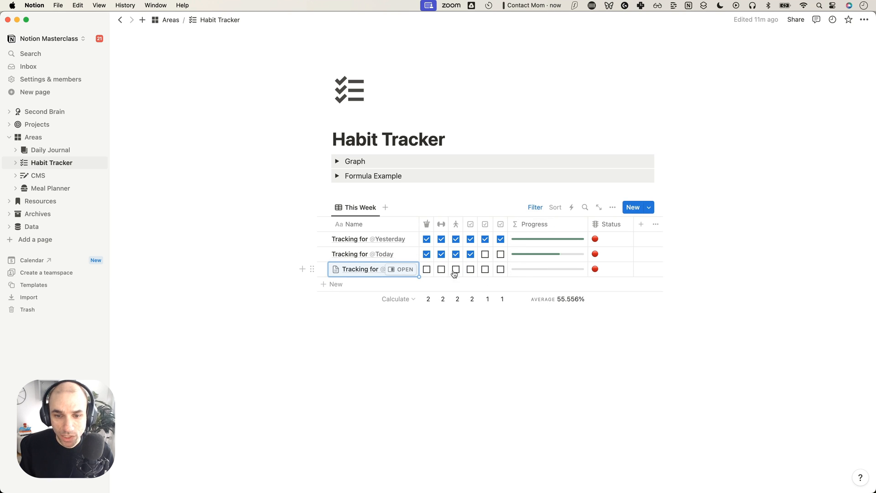
pyautogui.click(456, 269)
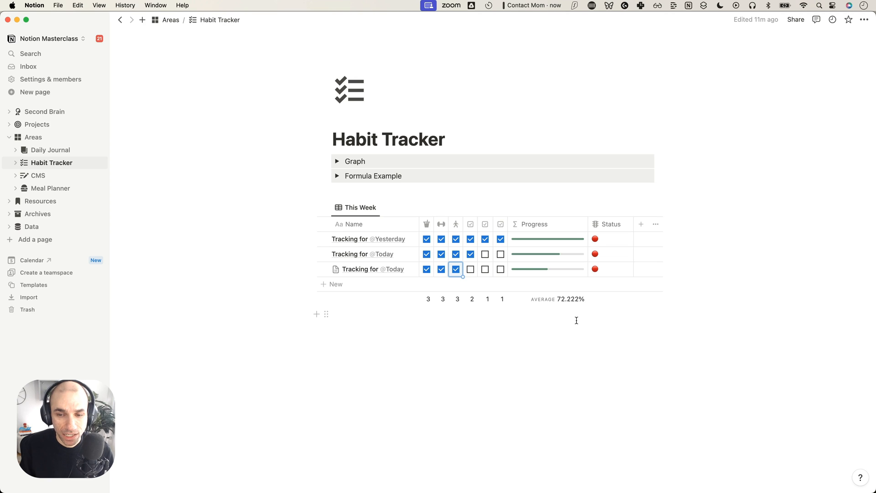
pyautogui.moveTo(535, 310)
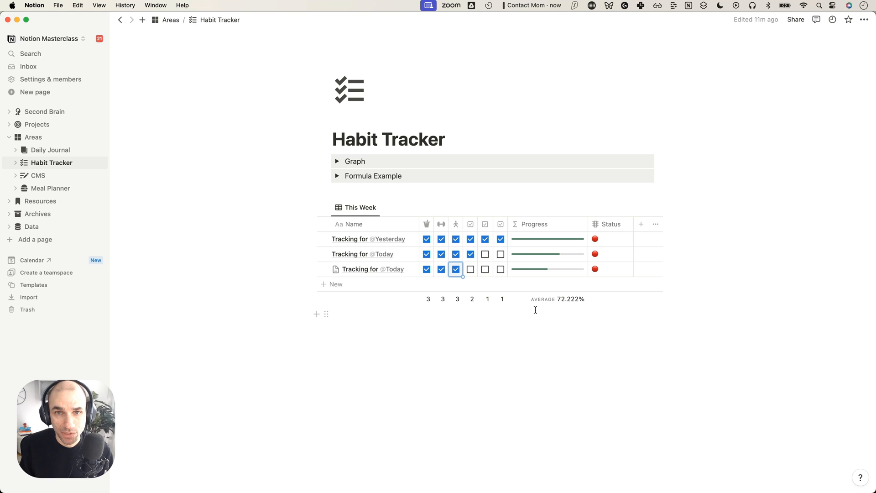
pyautogui.moveTo(542, 337)
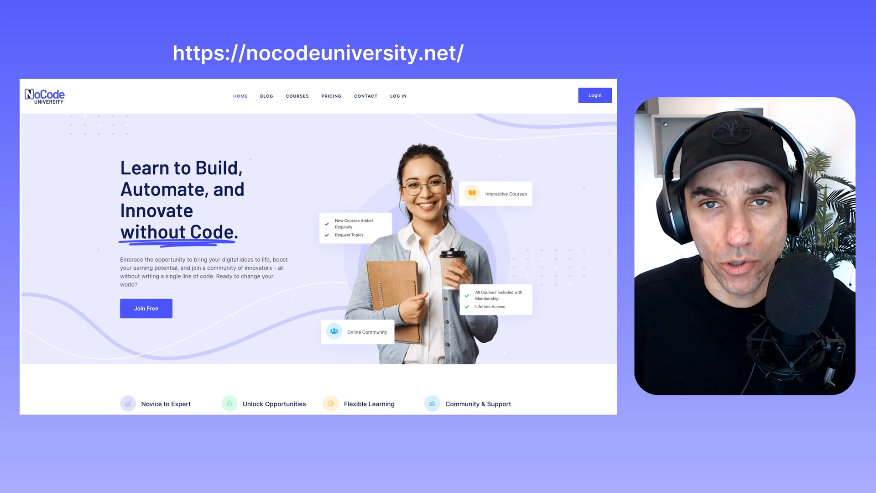
# - Scroll the NoCode University site down to its course cards
pyautogui.scroll(-3)
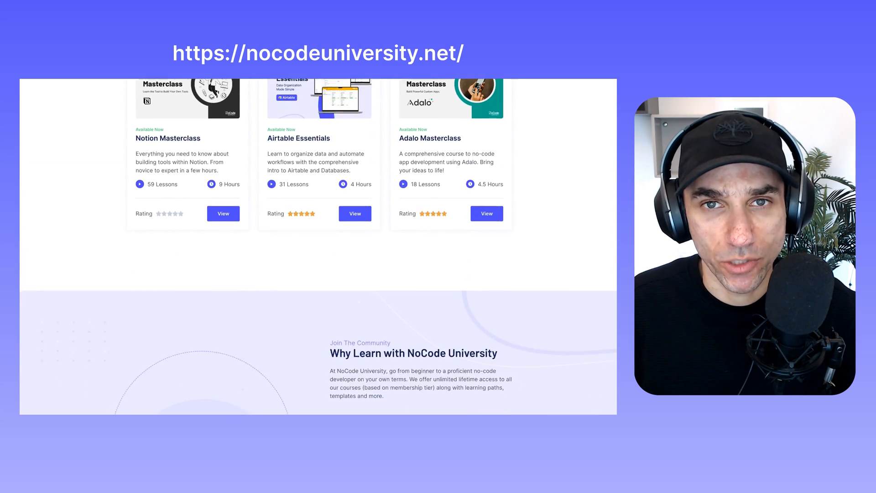